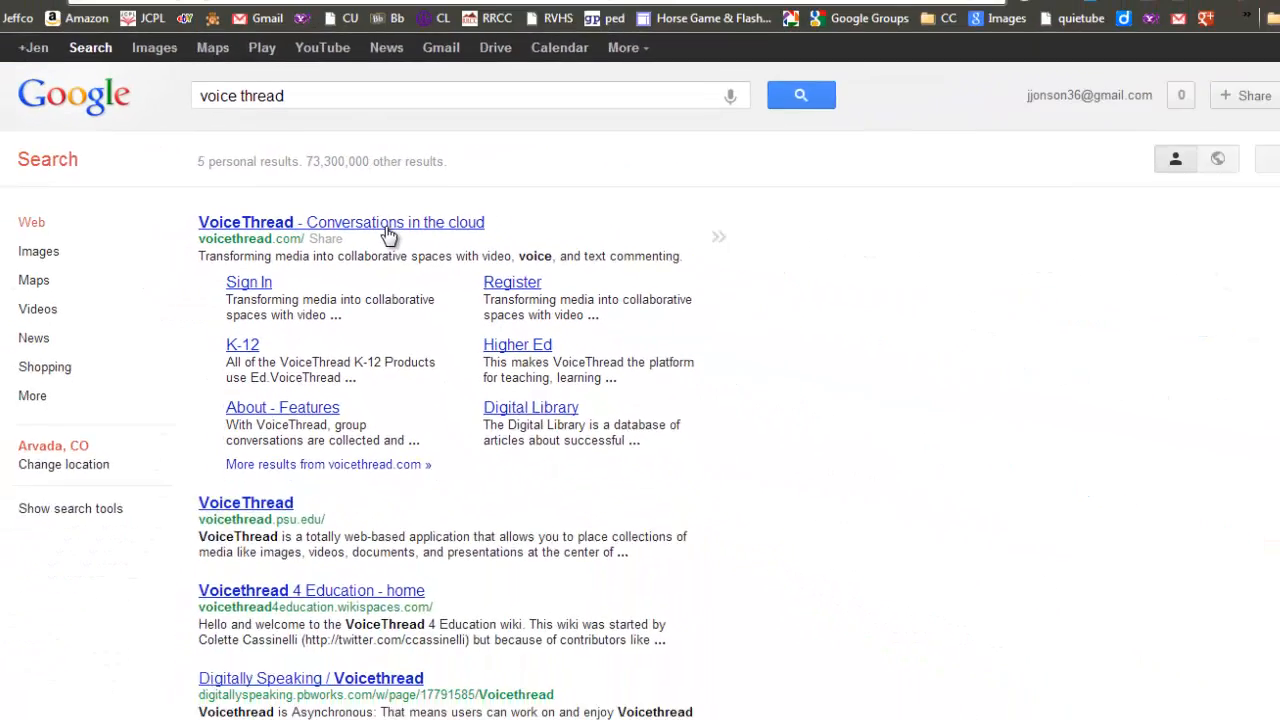
Sign in to VoiceThread from the search result to reach the nine-thread library
{"action": "left_click", "coordinate": [341, 222]}
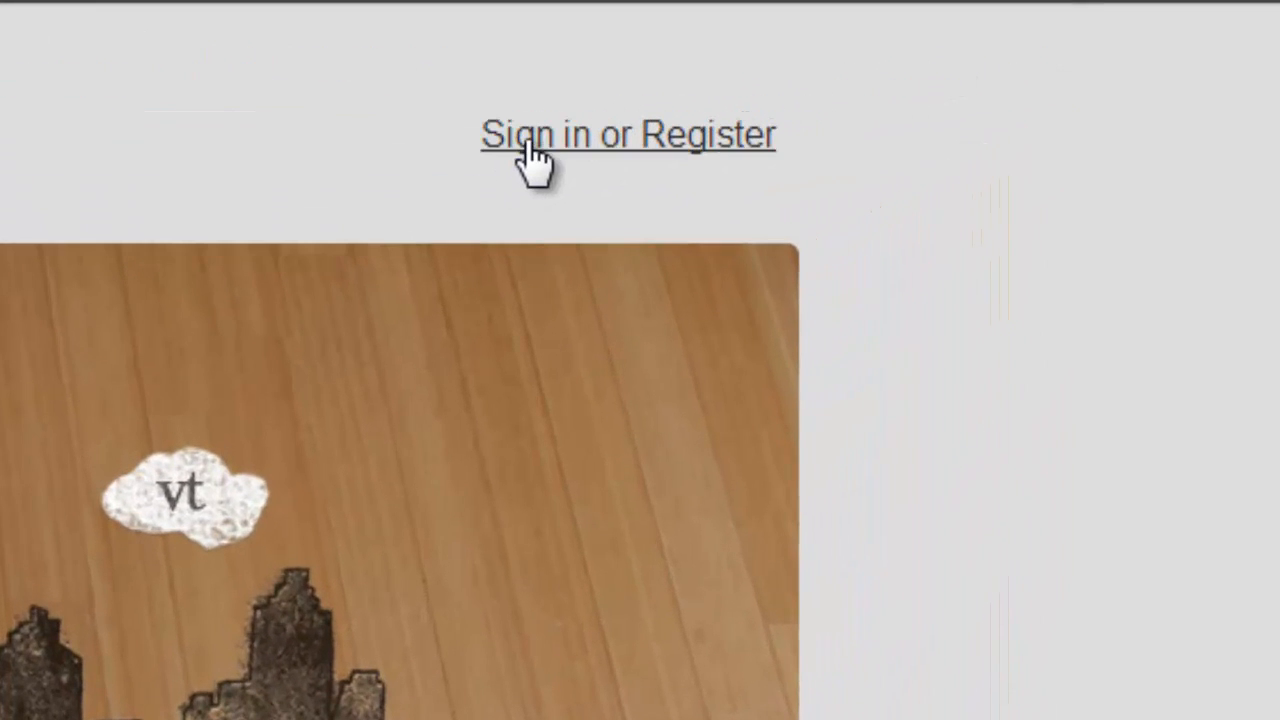
{"action": "left_click", "coordinate": [627, 134]}
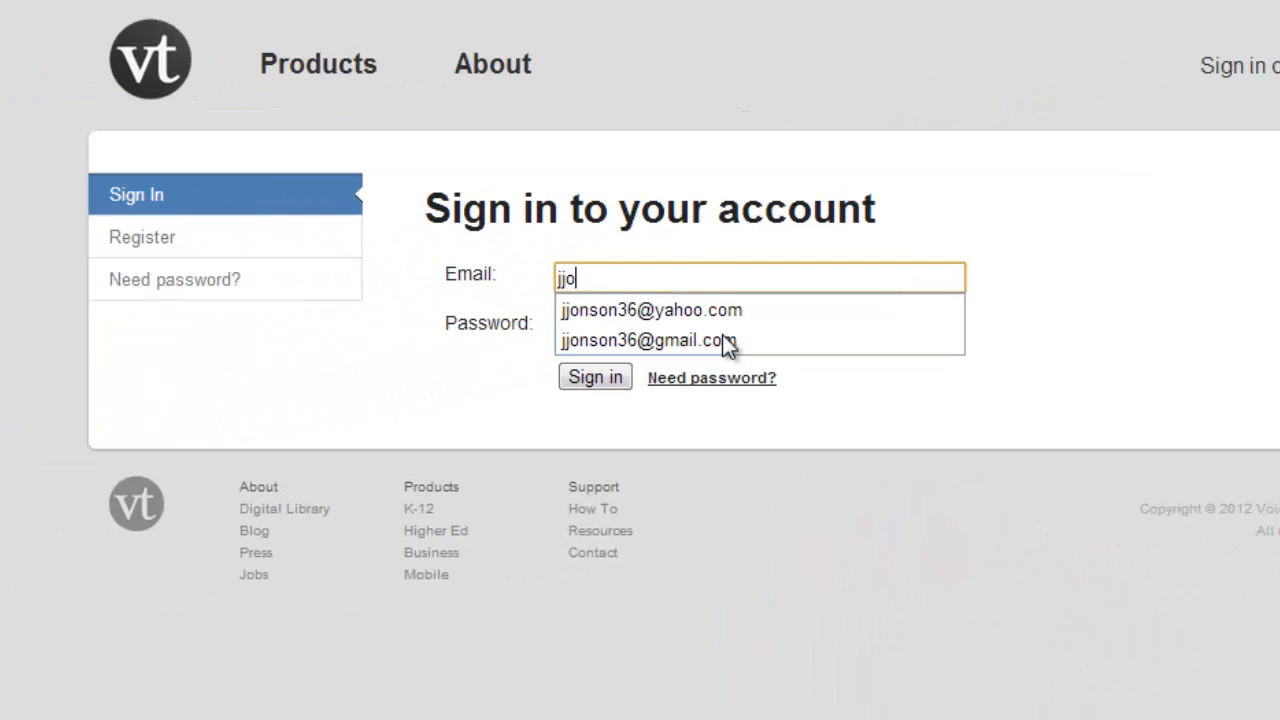
{"action": "left_click", "coordinate": [594, 377]}
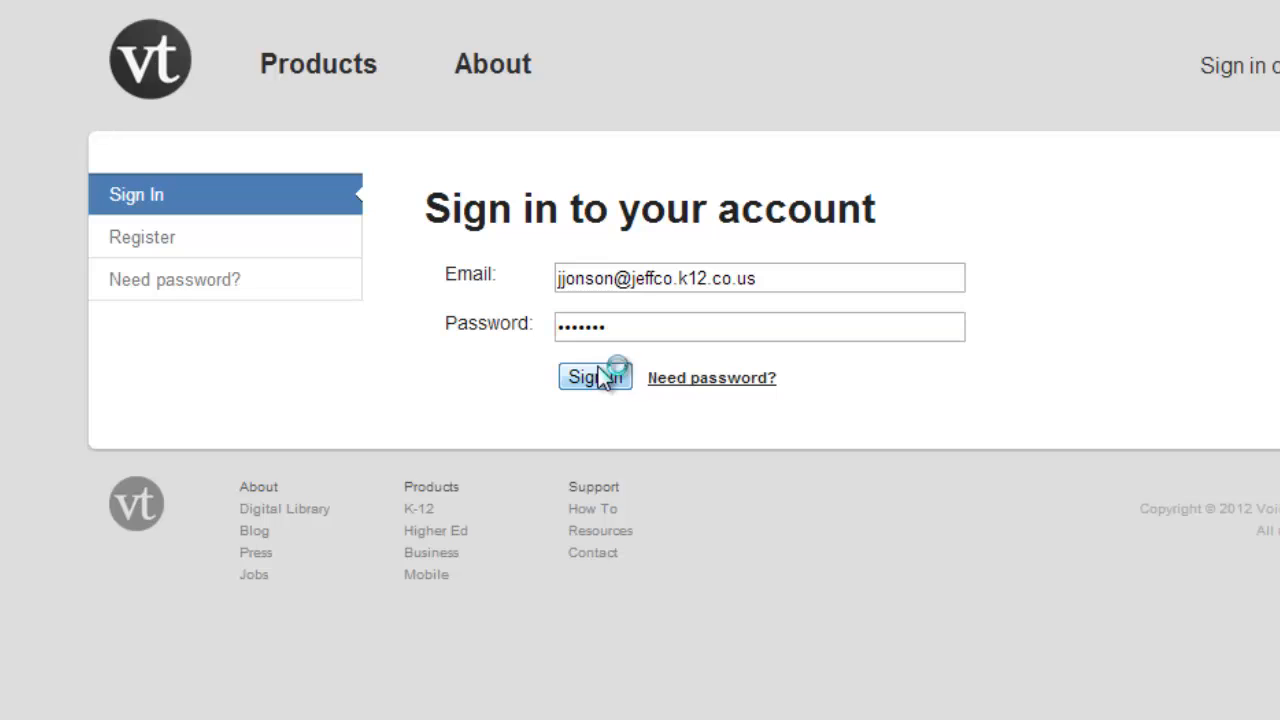
{"action": "left_click", "coordinate": [595, 377]}
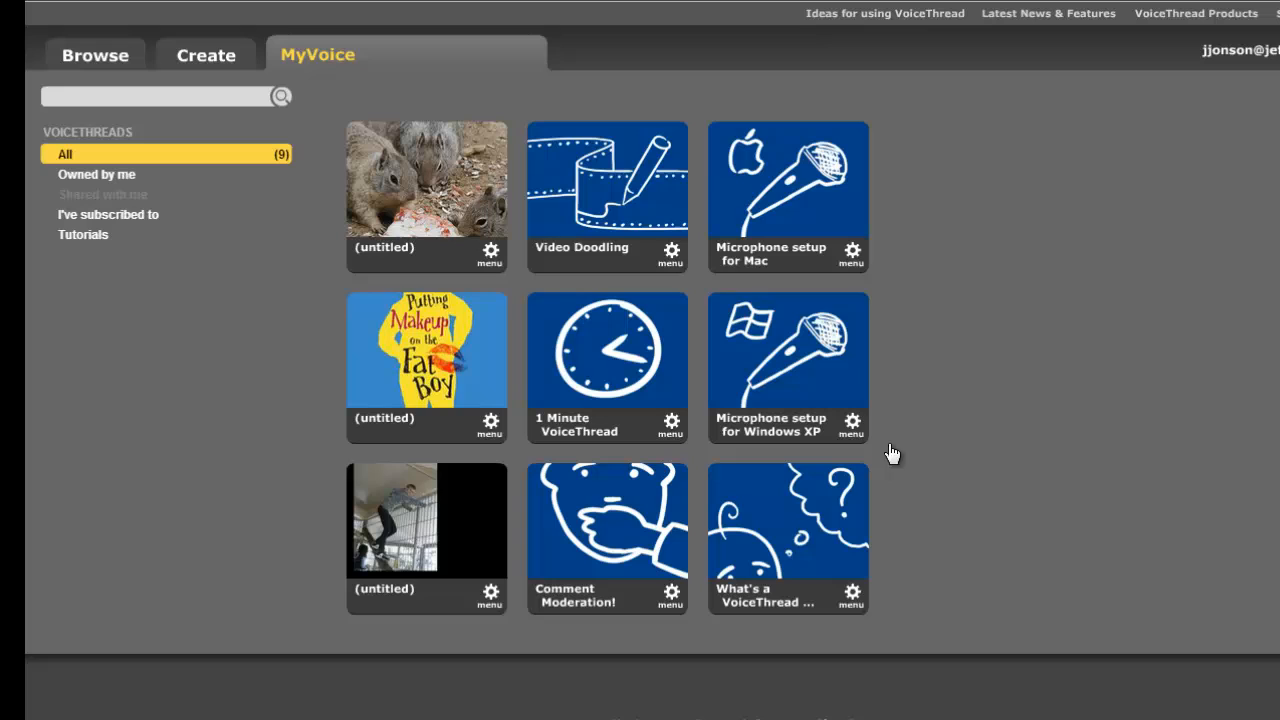
{"action": "mouse_move", "coordinate": [497, 262]}
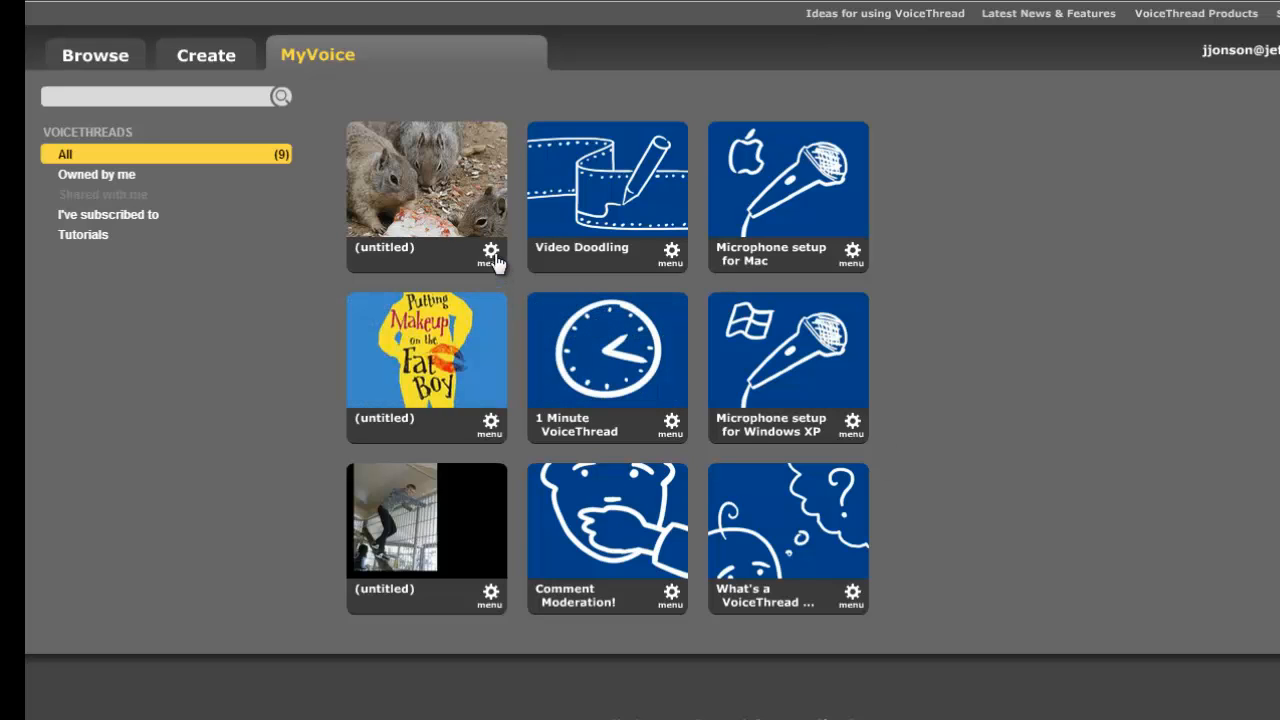
Open the gear menu under the untitled squirrel VoiceThread thumbnail
{"action": "left_click", "coordinate": [490, 256]}
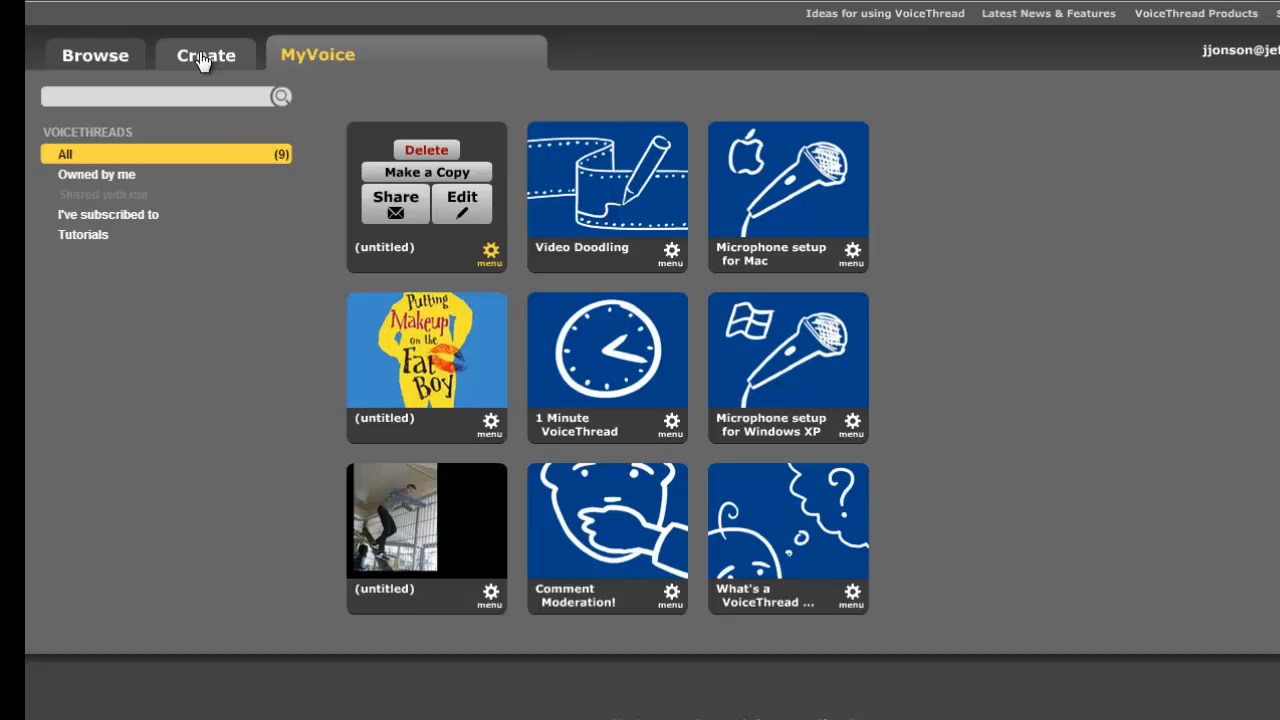
Create a new VoiceThread and choose My Computer under 1. Upload
{"action": "left_click", "coordinate": [206, 54]}
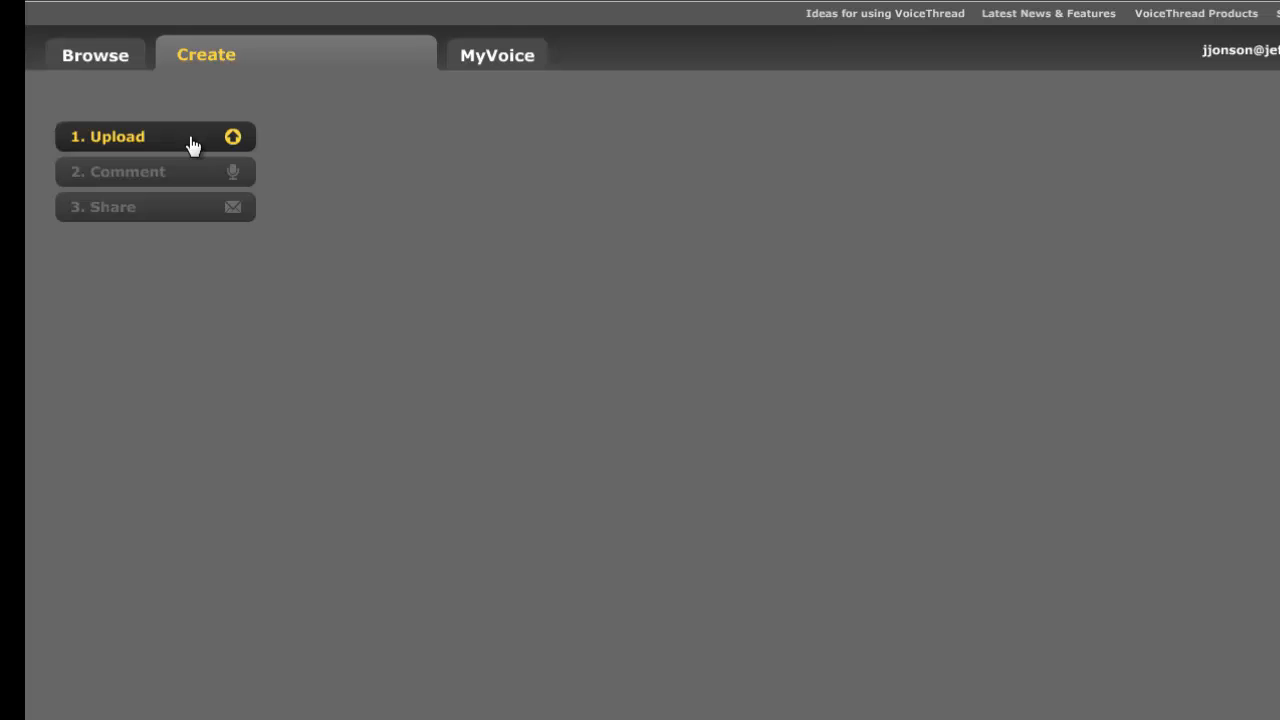
{"action": "left_click", "coordinate": [107, 136]}
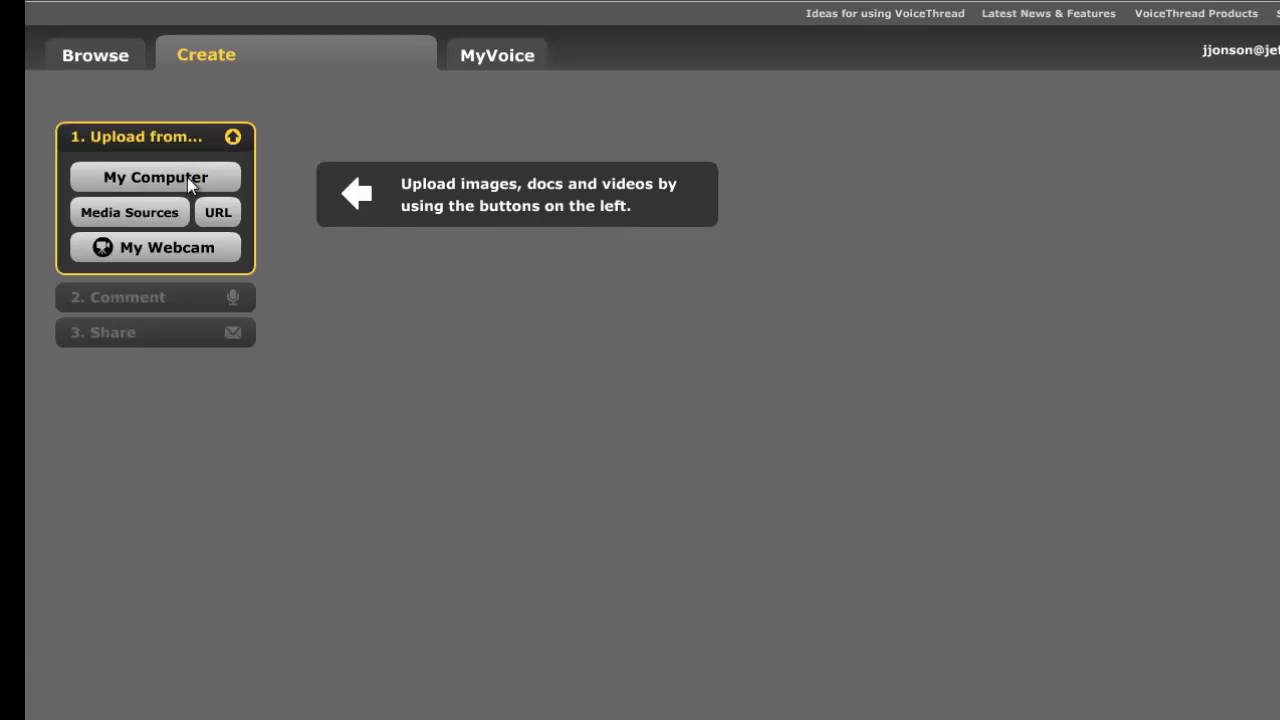
{"action": "left_click", "coordinate": [155, 177]}
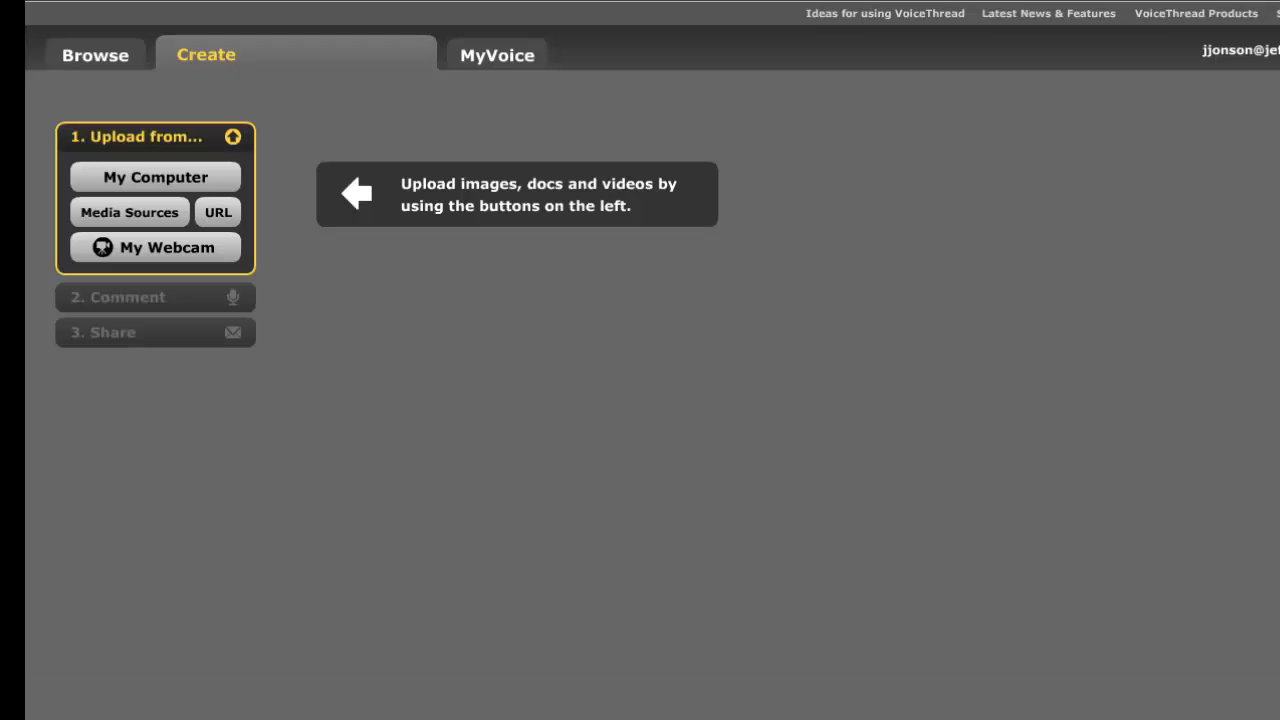
{"action": "left_click", "coordinate": [155, 177]}
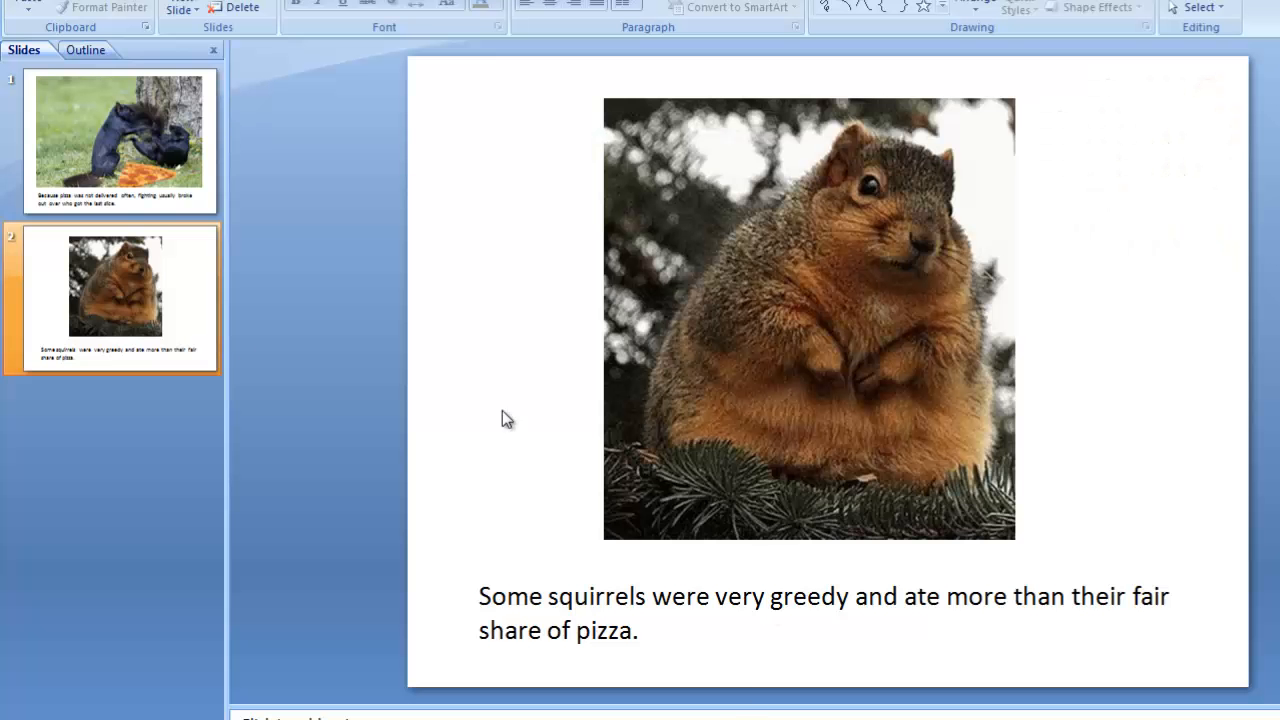
{"action": "left_click", "coordinate": [120, 140]}
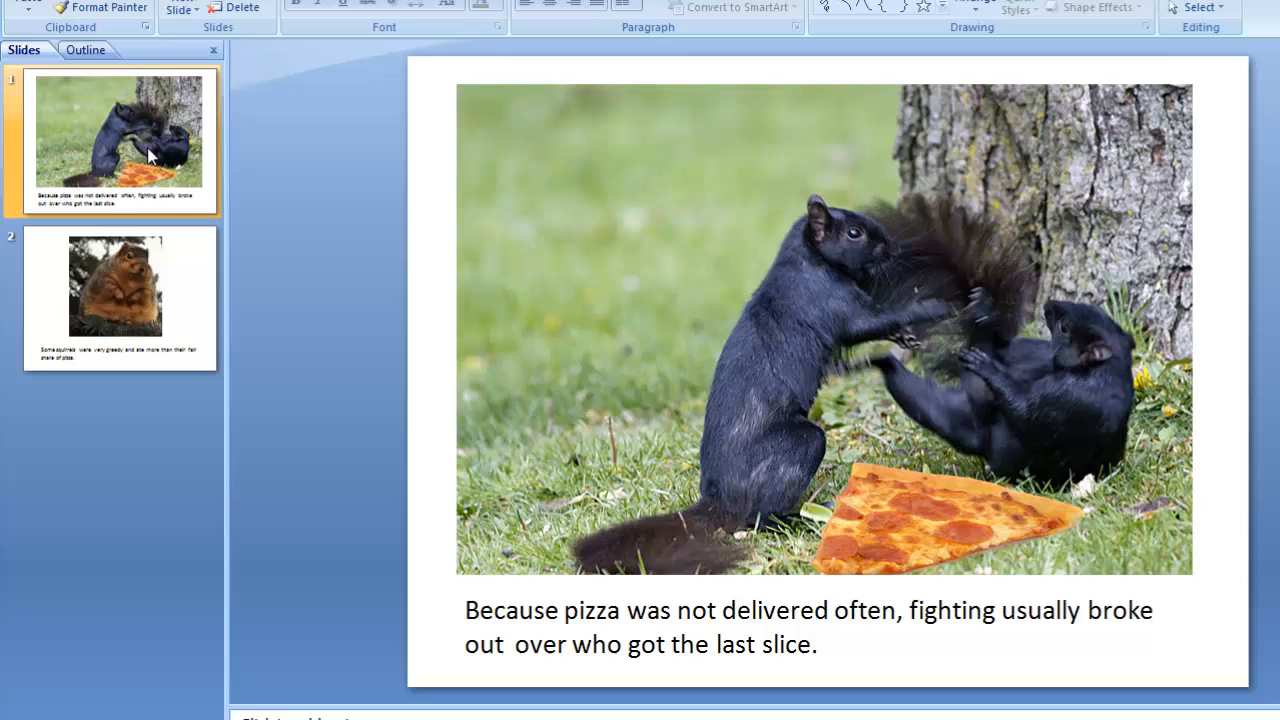
{"action": "left_click", "coordinate": [115, 297]}
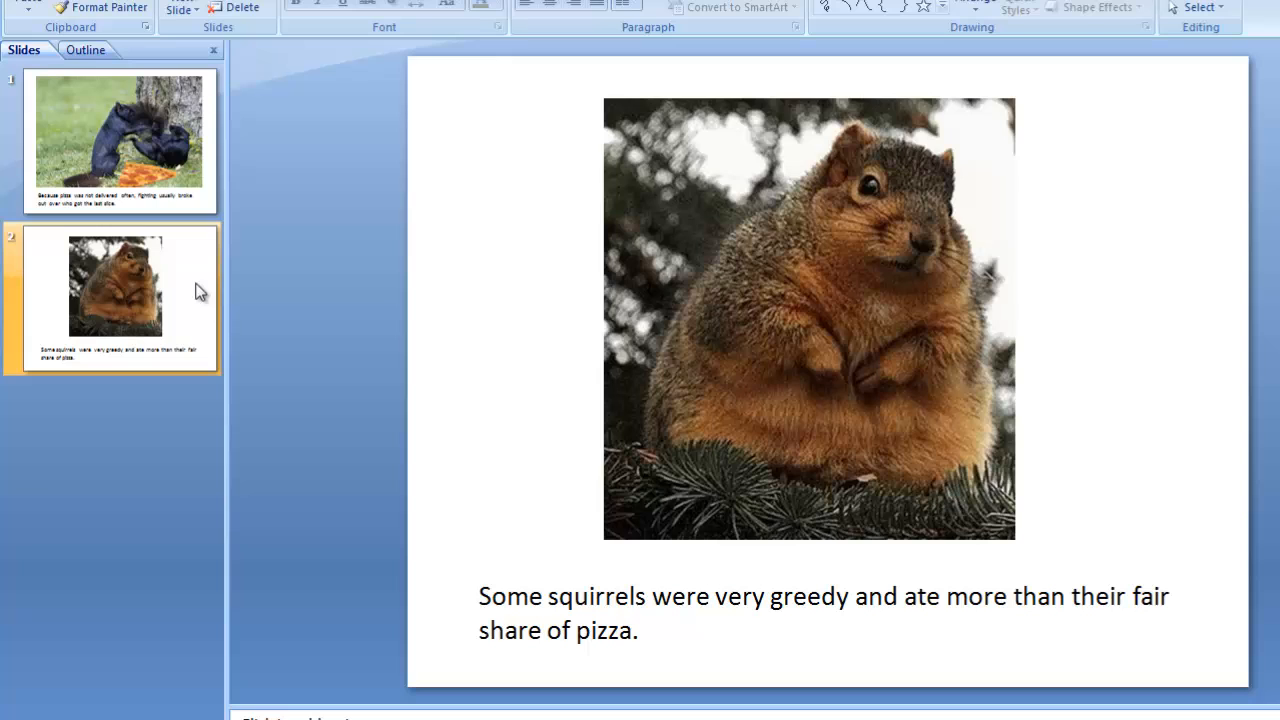
{"action": "left_click", "coordinate": [113, 298]}
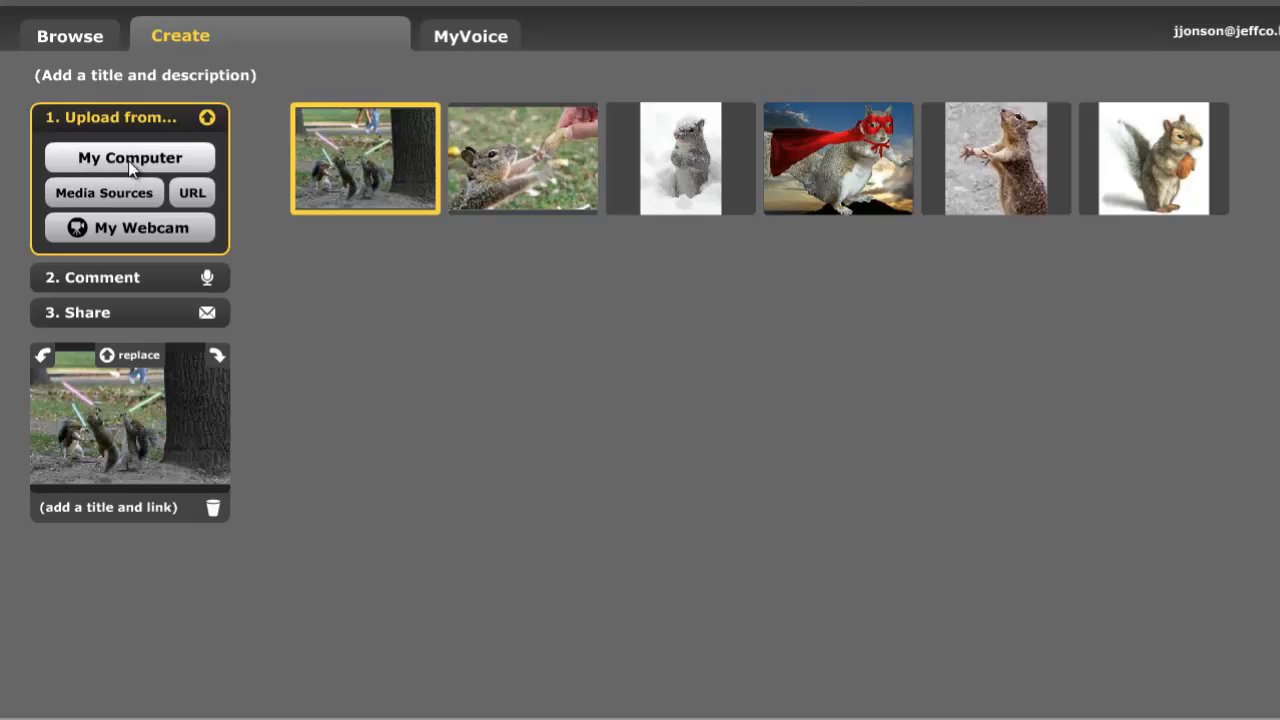
Upload the squirrel pizza slides from My Computer into the new VoiceThread
{"action": "left_click", "coordinate": [129, 157]}
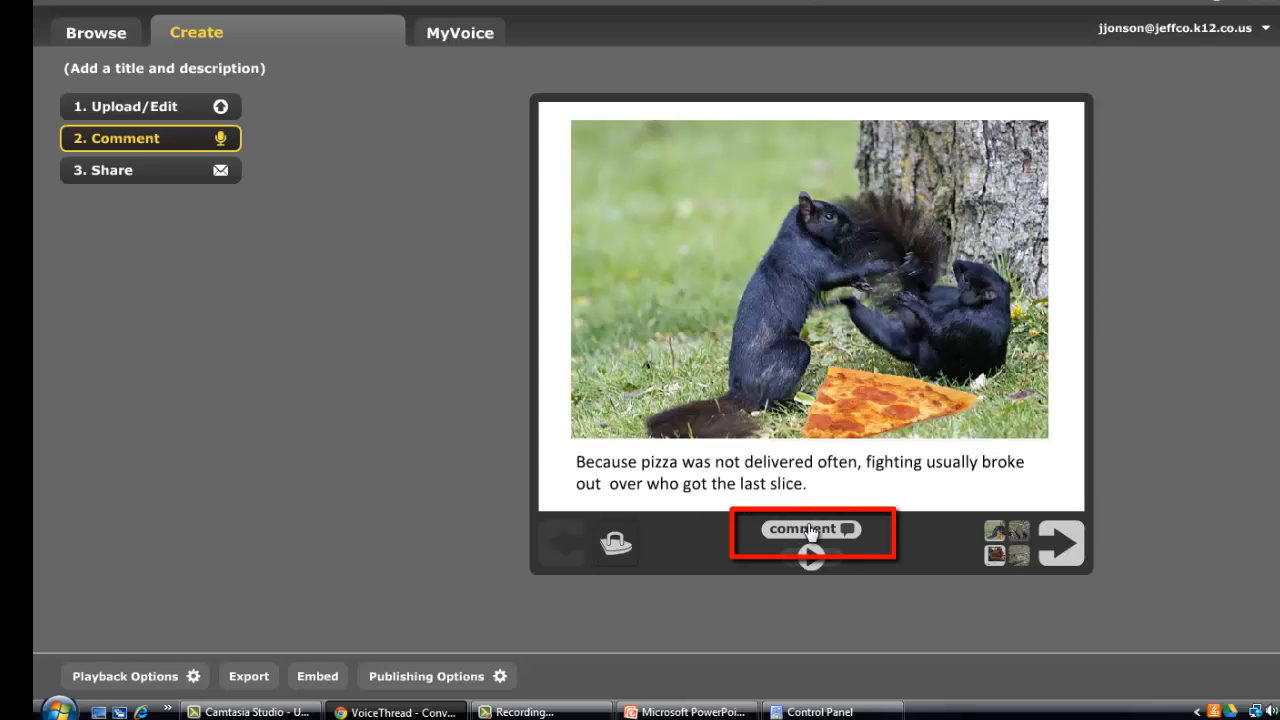
Save and play back the typed comment 'comments here' on the pizza-fight slide
{"action": "left_click", "coordinate": [810, 530]}
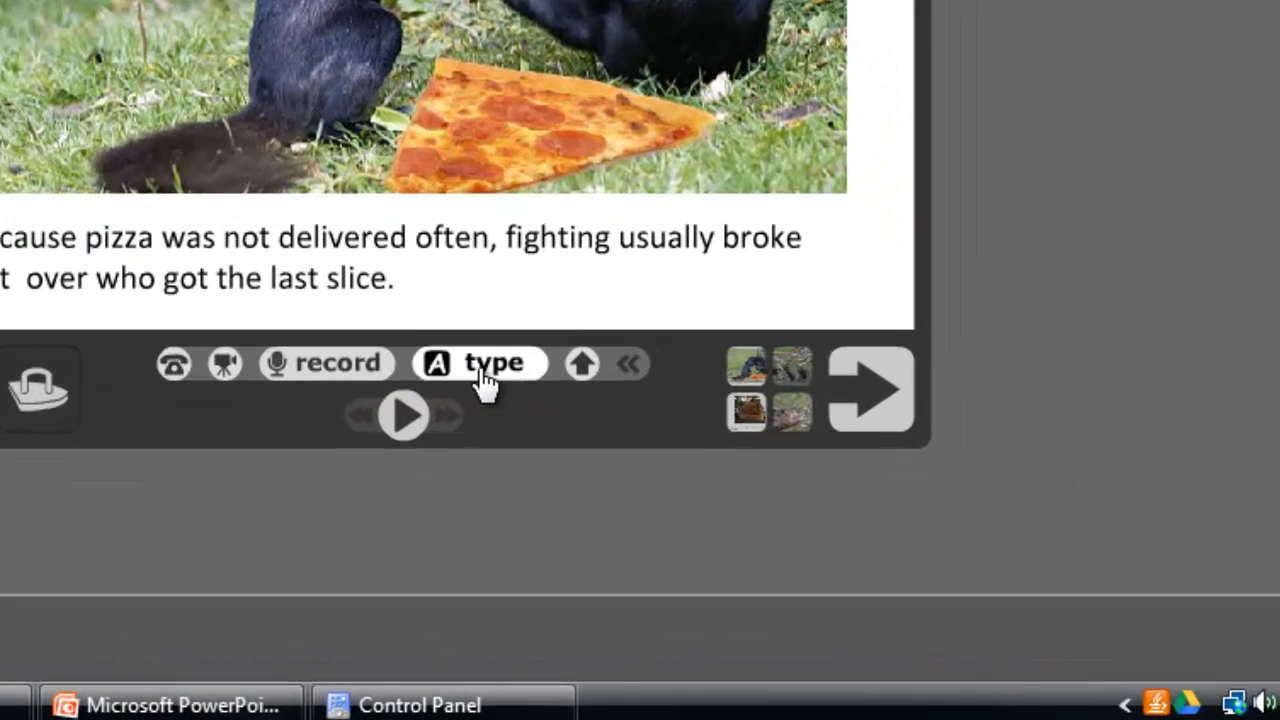
{"action": "left_click", "coordinate": [479, 362]}
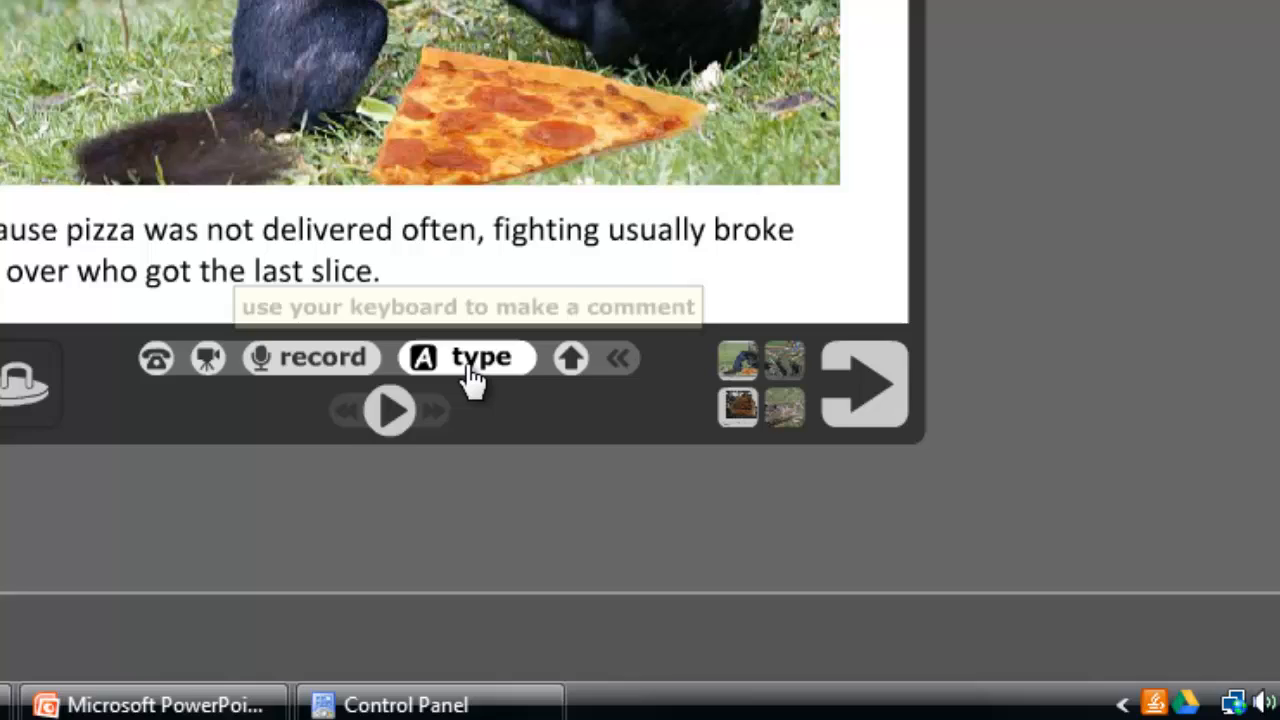
{"action": "left_click", "coordinate": [466, 357]}
{"action": "type", "text": "comments here"}
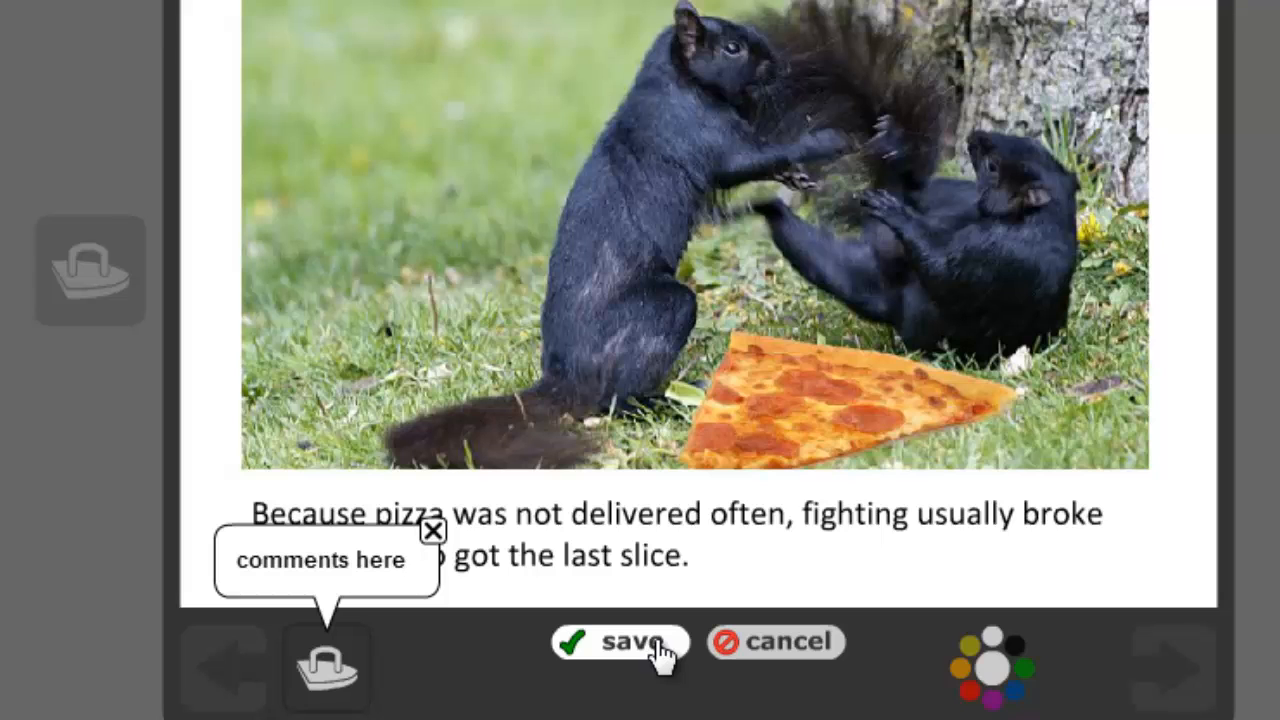
{"action": "left_click", "coordinate": [618, 642]}
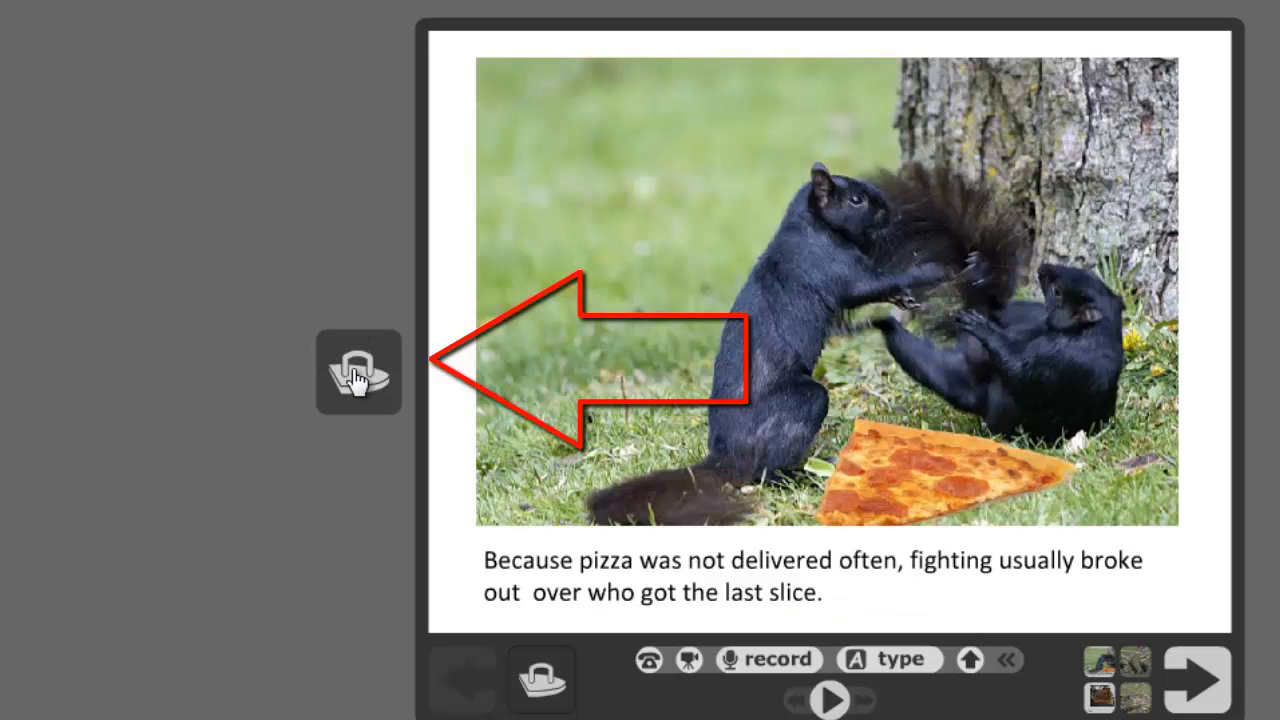
{"action": "left_click", "coordinate": [358, 372]}
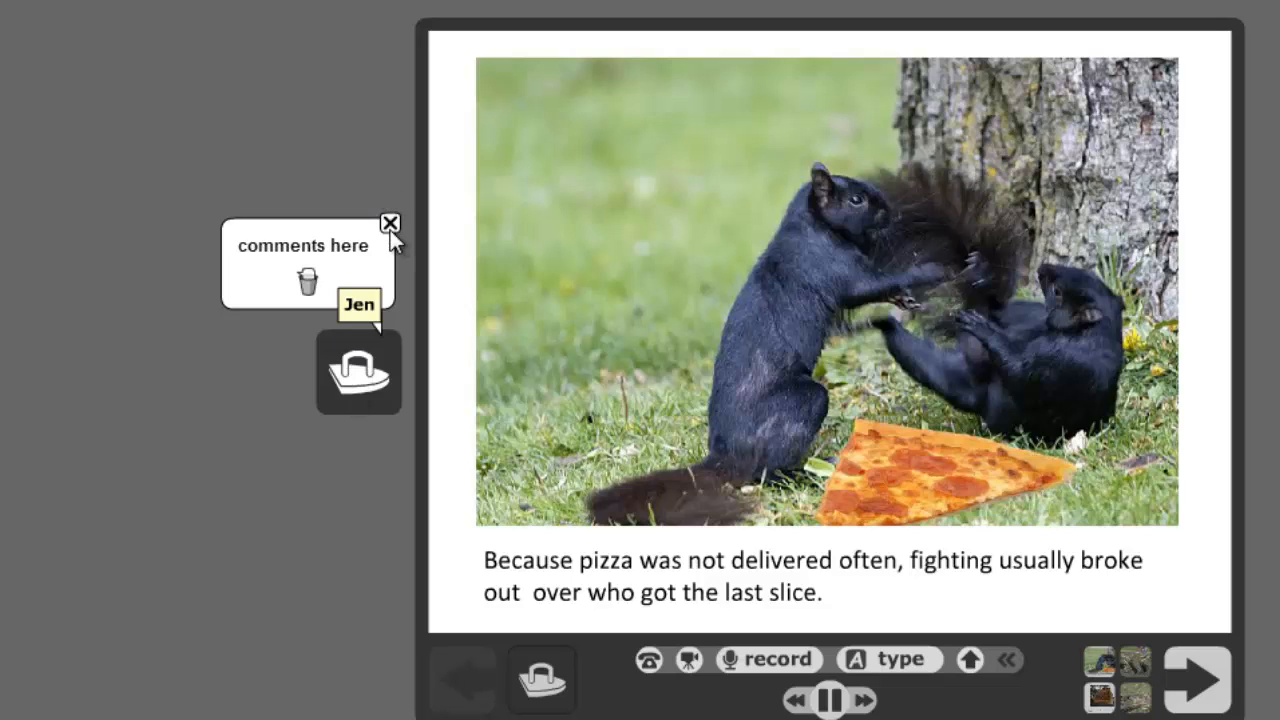
{"action": "left_click", "coordinate": [390, 222]}
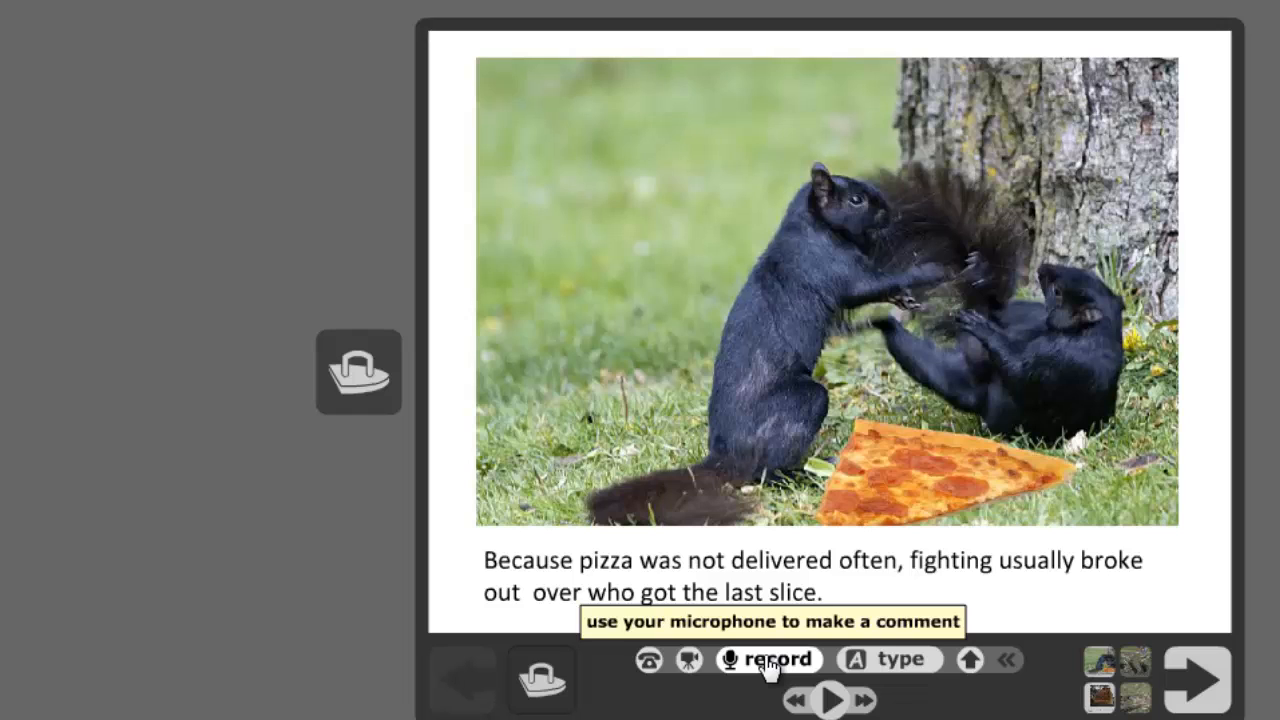
Record and save a spoken comment on the pizza-fight slide, then advance to the lightsaber slide
{"action": "left_click", "coordinate": [770, 659]}
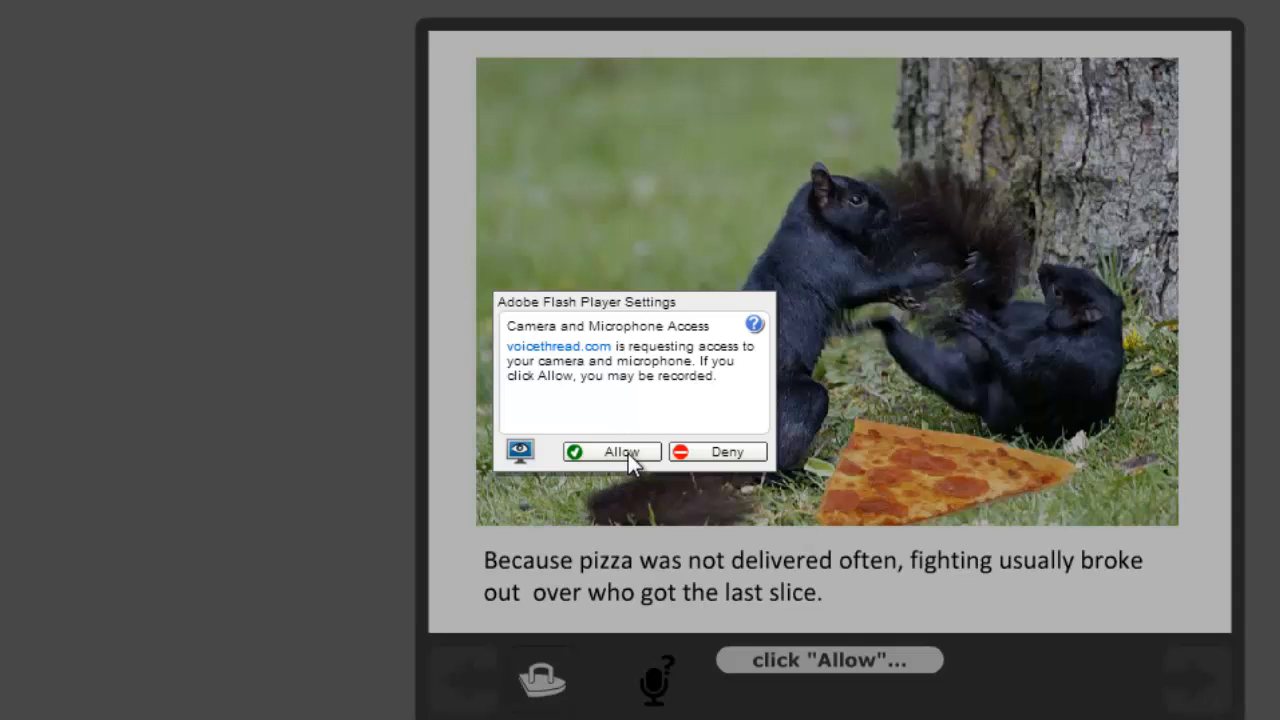
{"action": "left_click", "coordinate": [611, 451]}
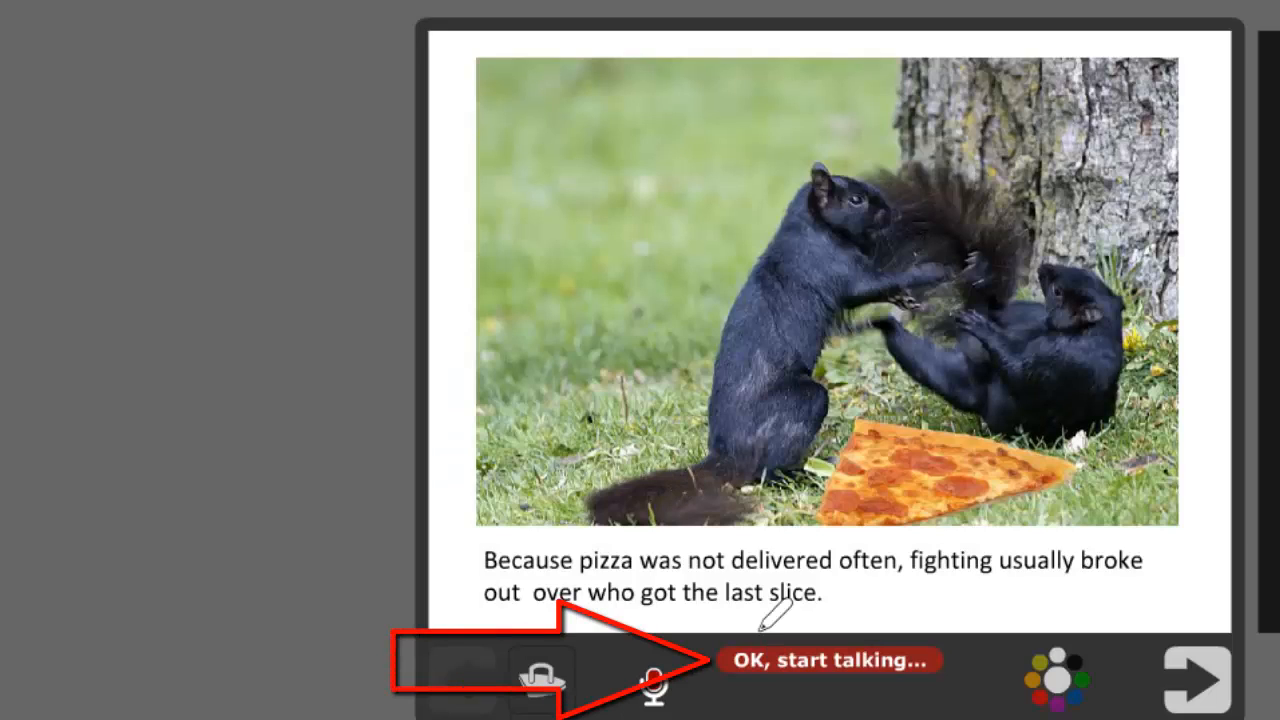
{"action": "left_click", "coordinate": [828, 660]}
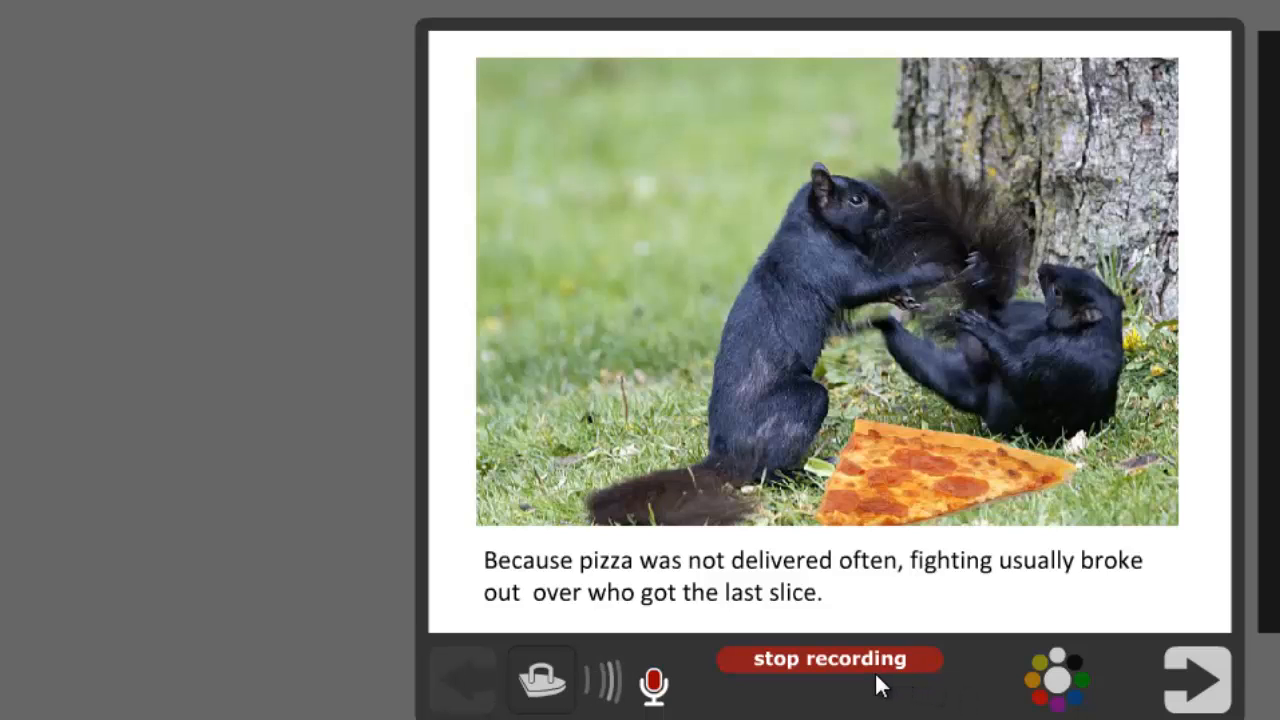
{"action": "left_click", "coordinate": [828, 658]}
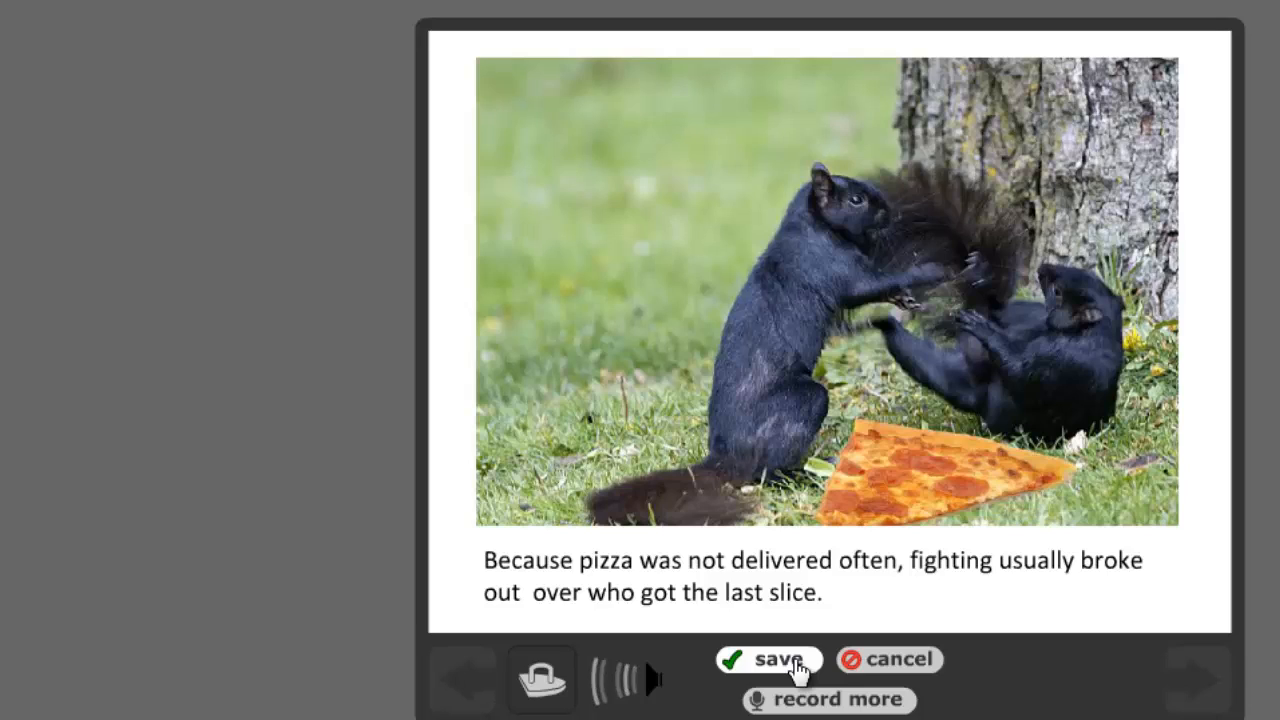
{"action": "left_click", "coordinate": [768, 659]}
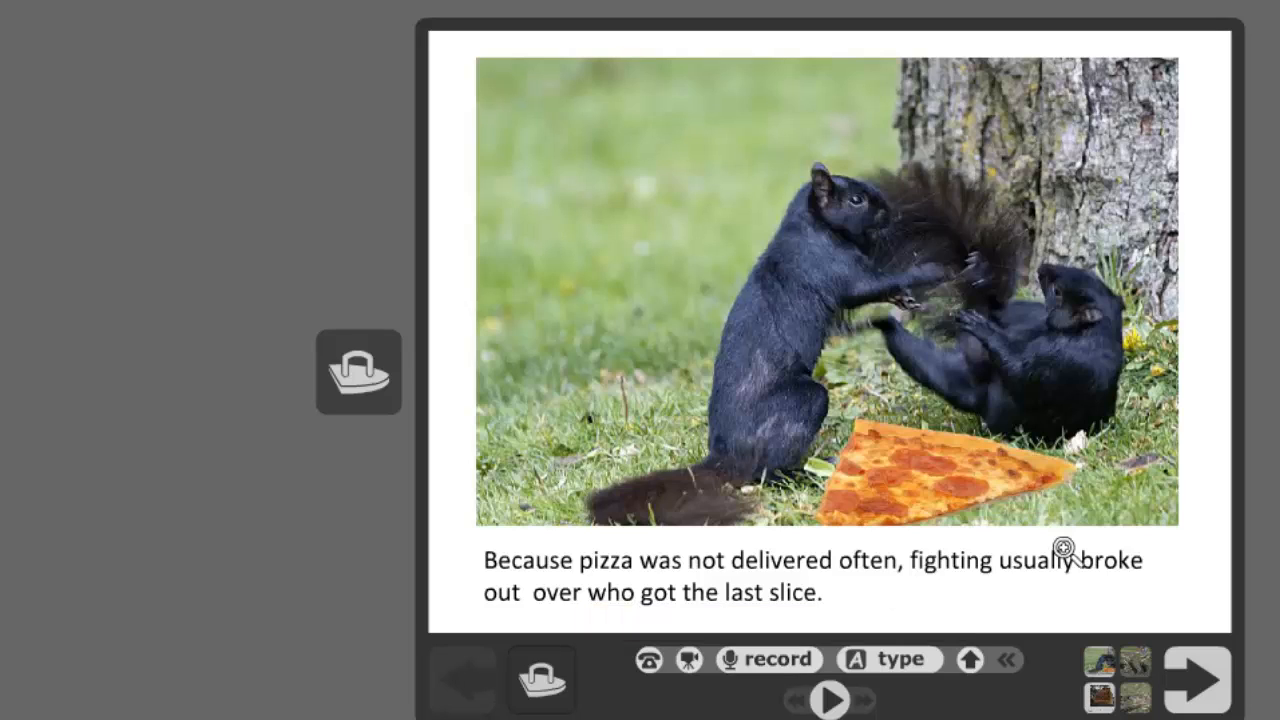
{"action": "left_click", "coordinate": [1196, 680]}
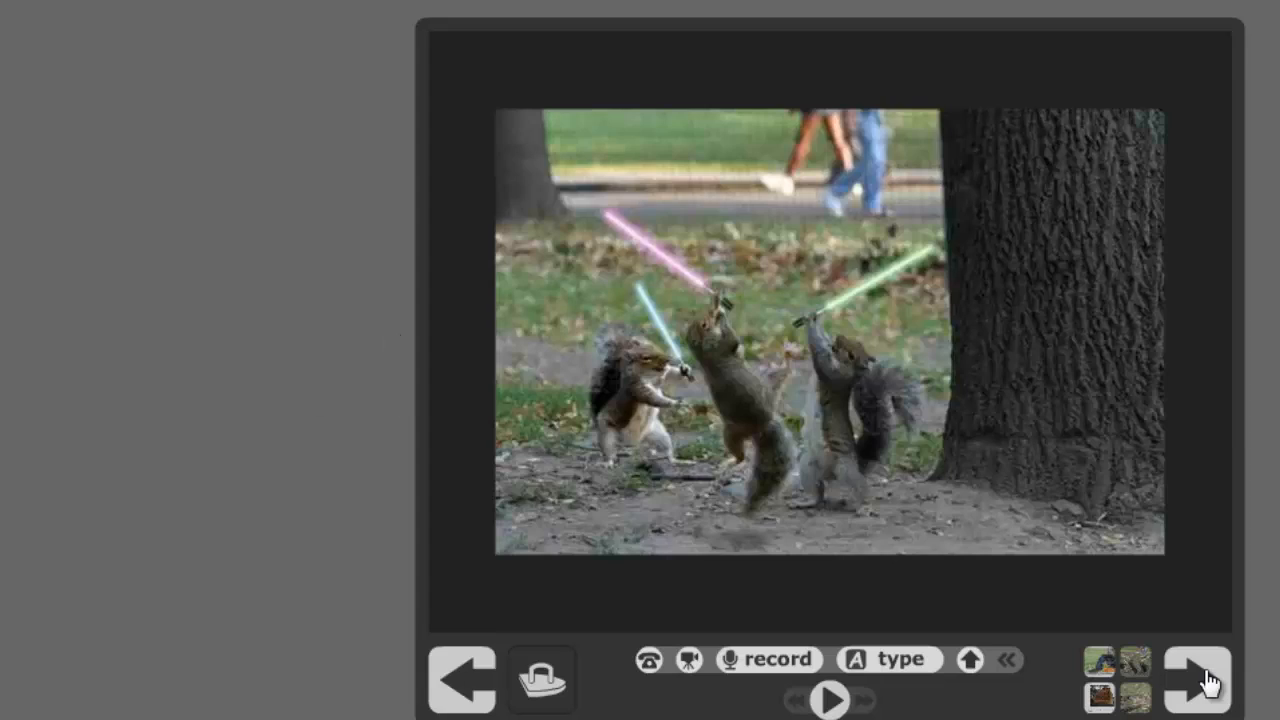
Step through the remaining slides and move to the 3. Share stage
{"action": "left_click", "coordinate": [1197, 680]}
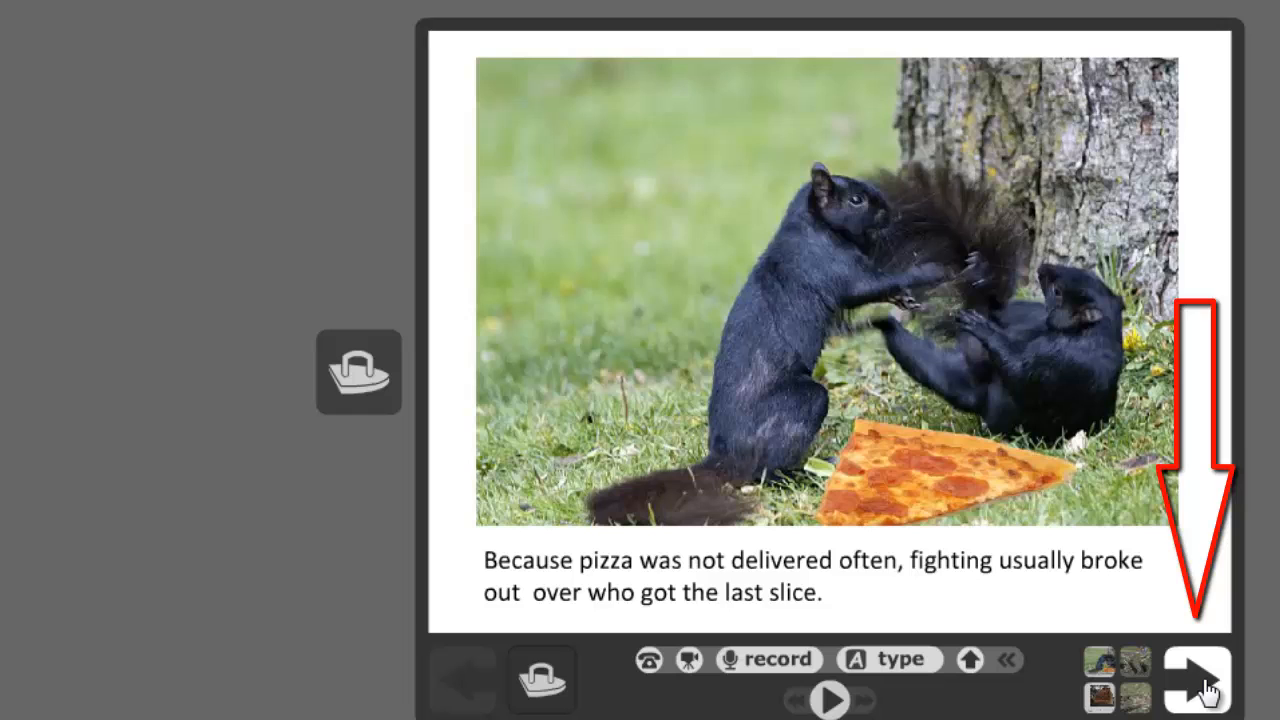
{"action": "left_click", "coordinate": [1197, 680]}
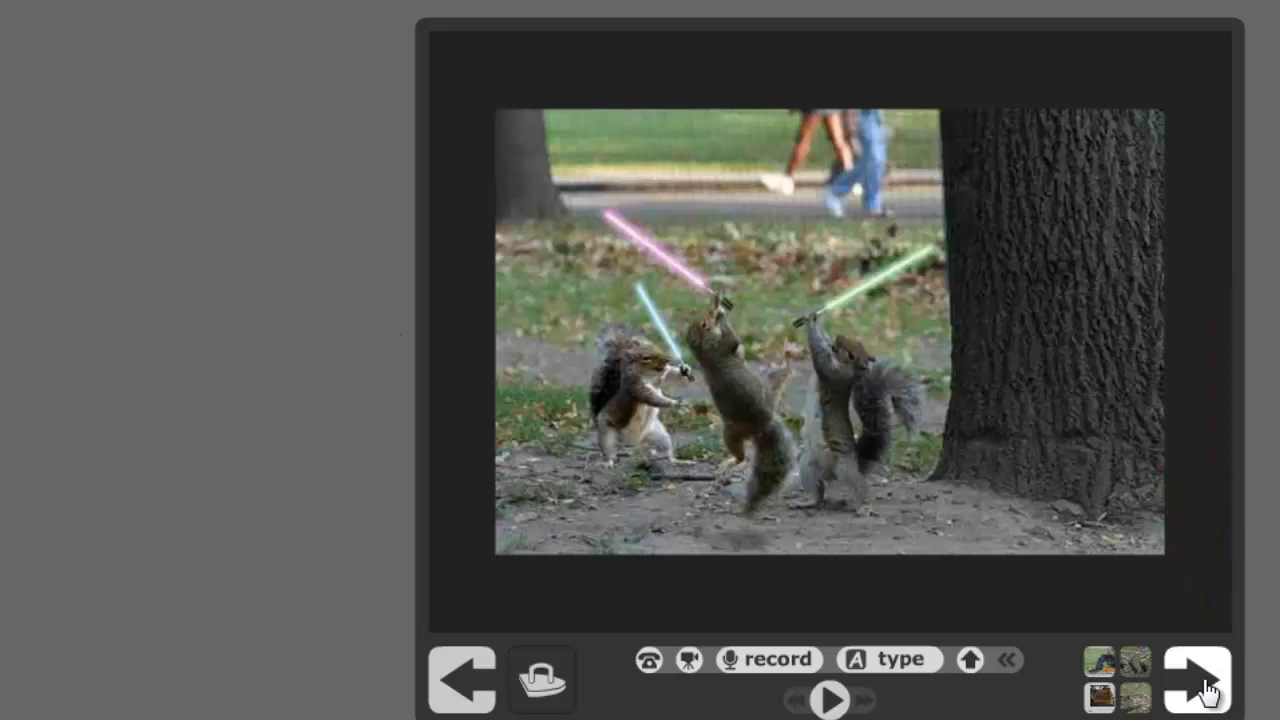
{"action": "mouse_move", "coordinate": [992, 648]}
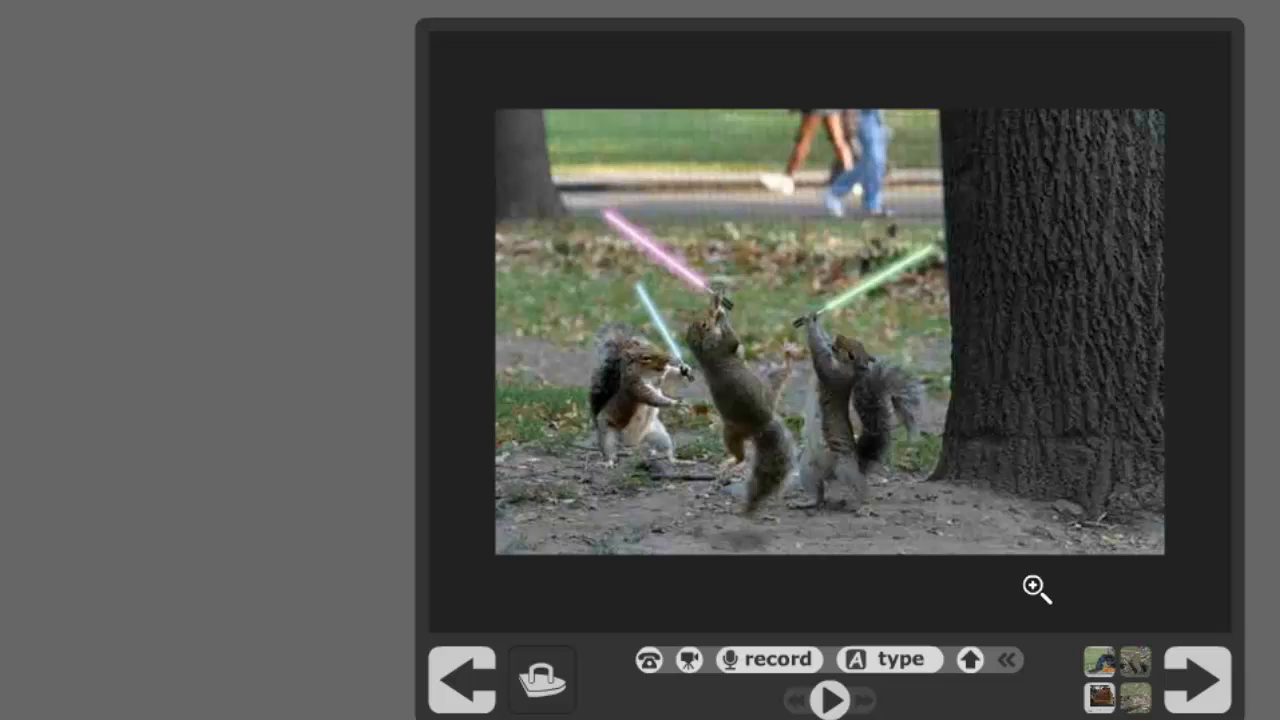
{"action": "mouse_move", "coordinate": [1030, 467]}
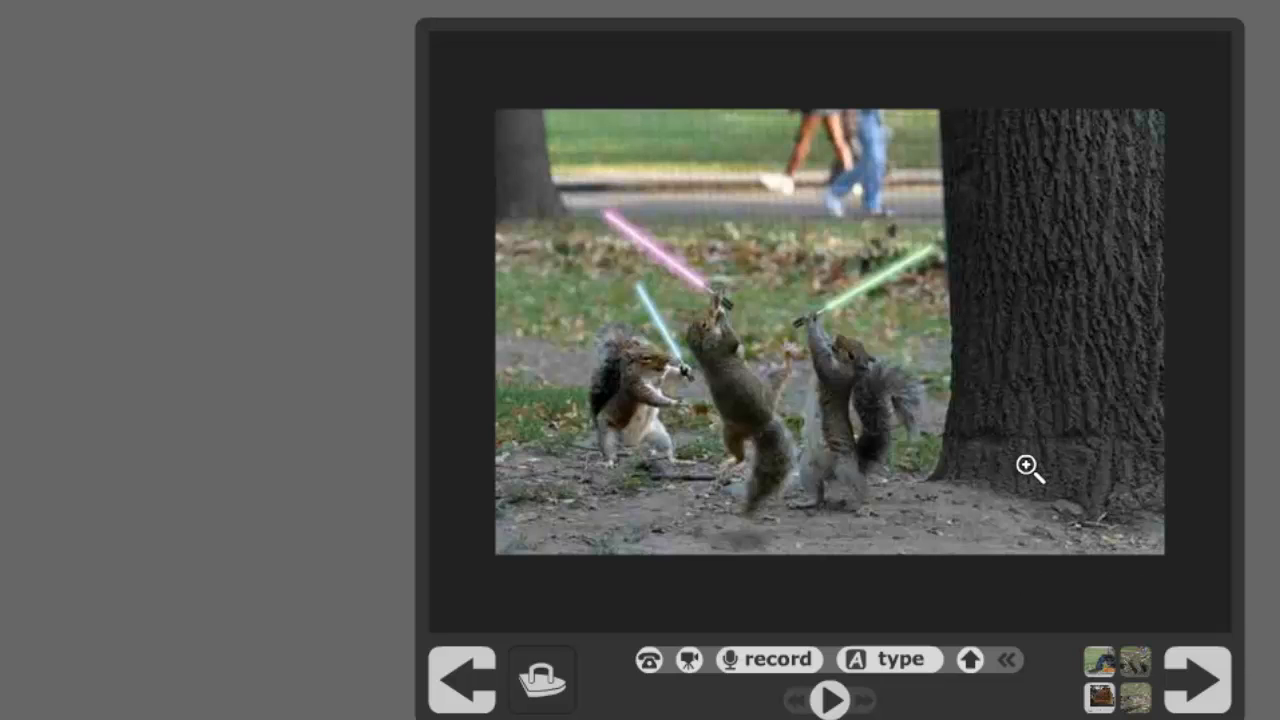
{"action": "mouse_move", "coordinate": [708, 498]}
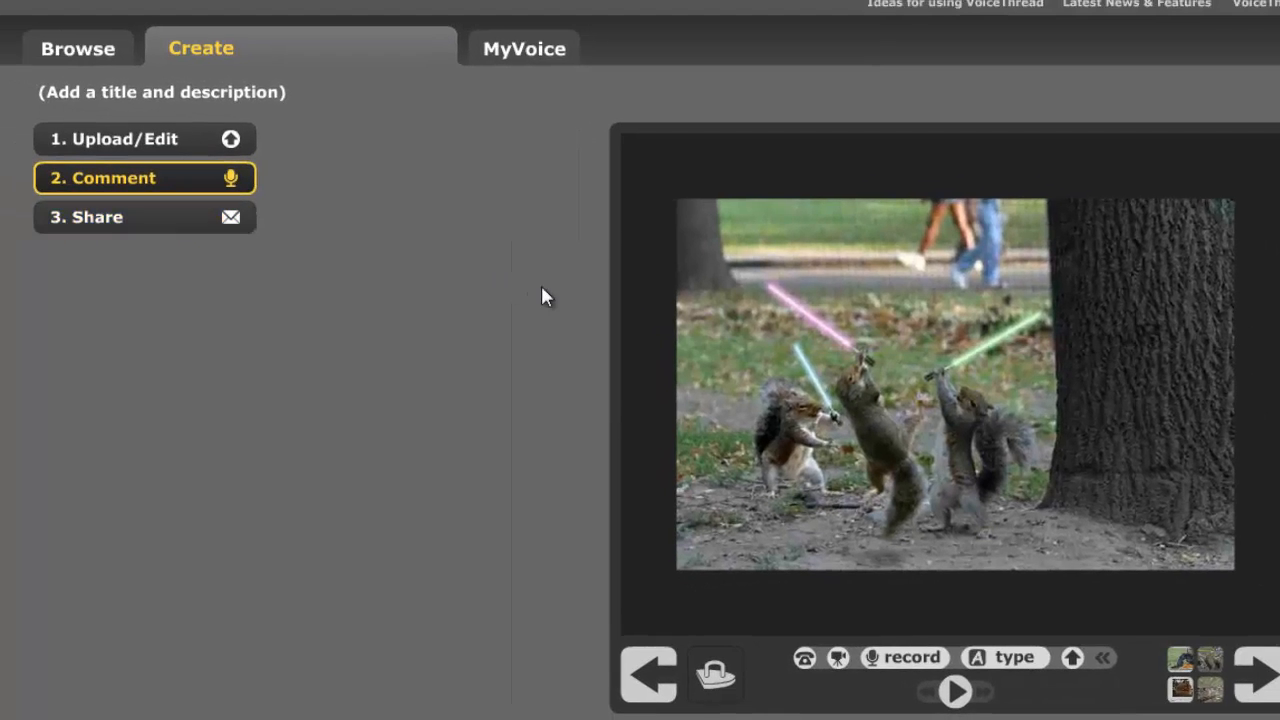
{"action": "mouse_move", "coordinate": [180, 152]}
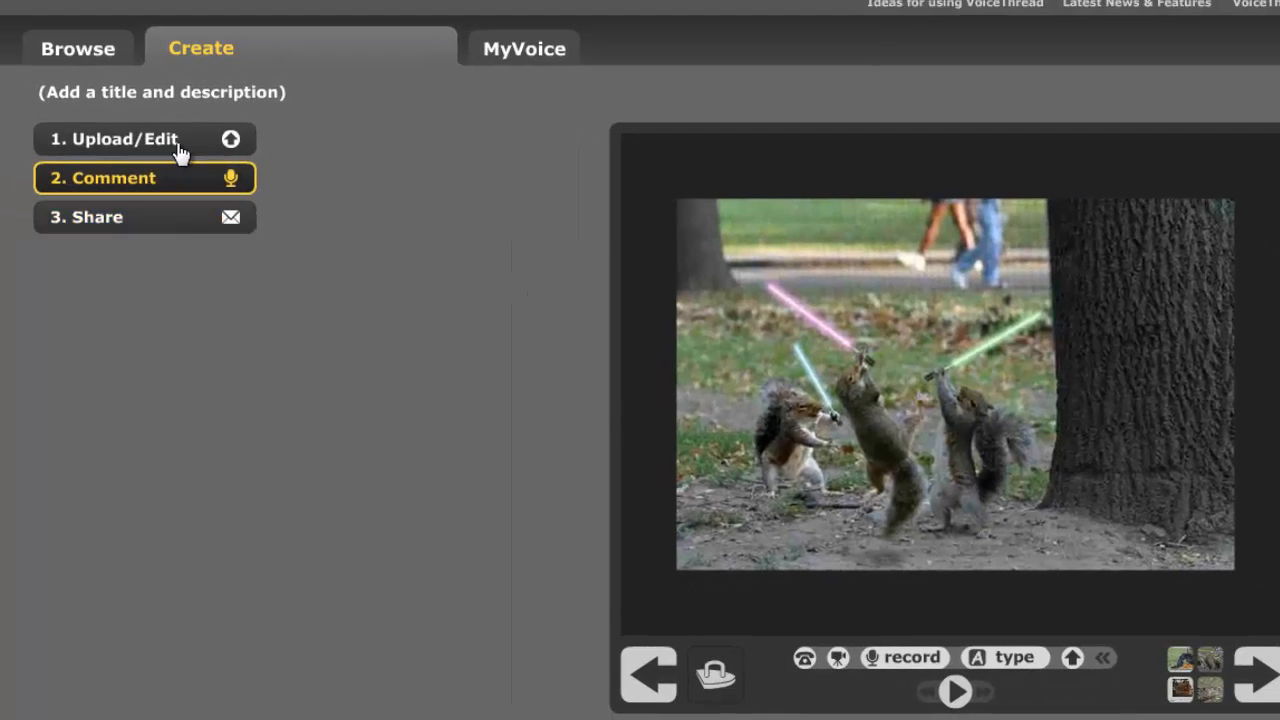
{"action": "left_click", "coordinate": [120, 139]}
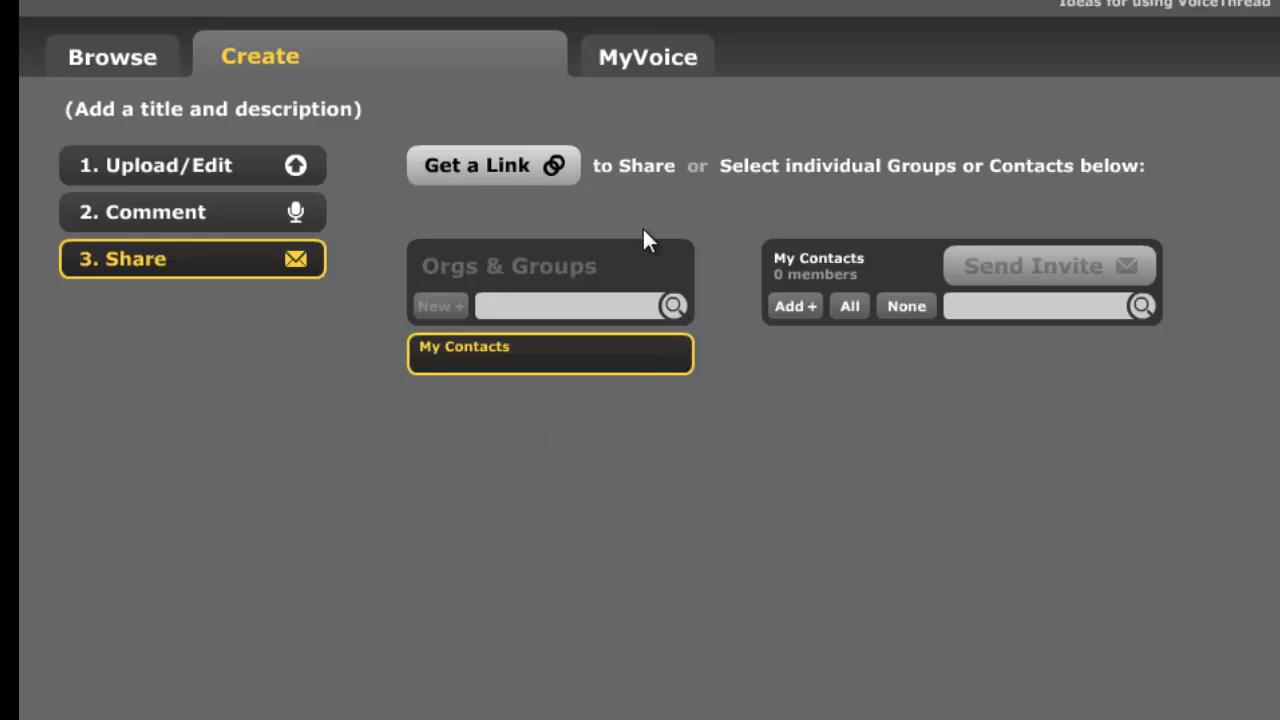
Create a public share link allowing View and Comment, then bring up Playback Options
{"action": "left_click", "coordinate": [491, 165]}
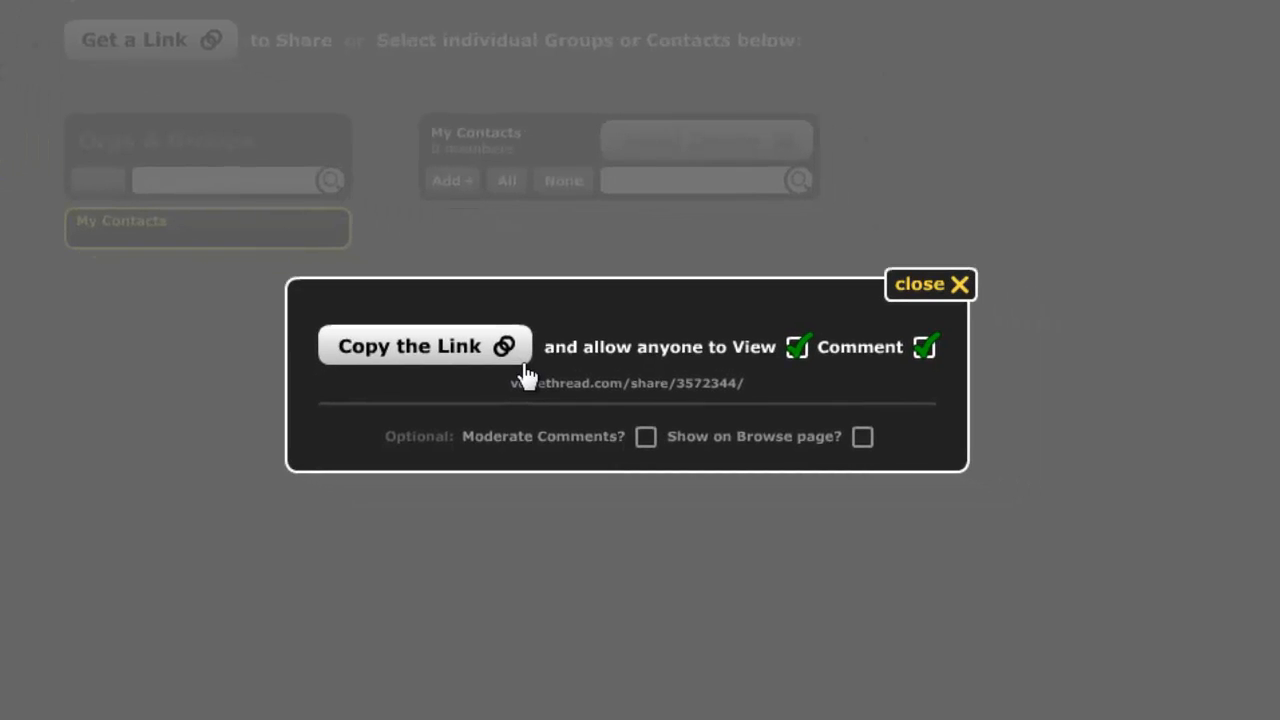
{"action": "mouse_move", "coordinate": [815, 368]}
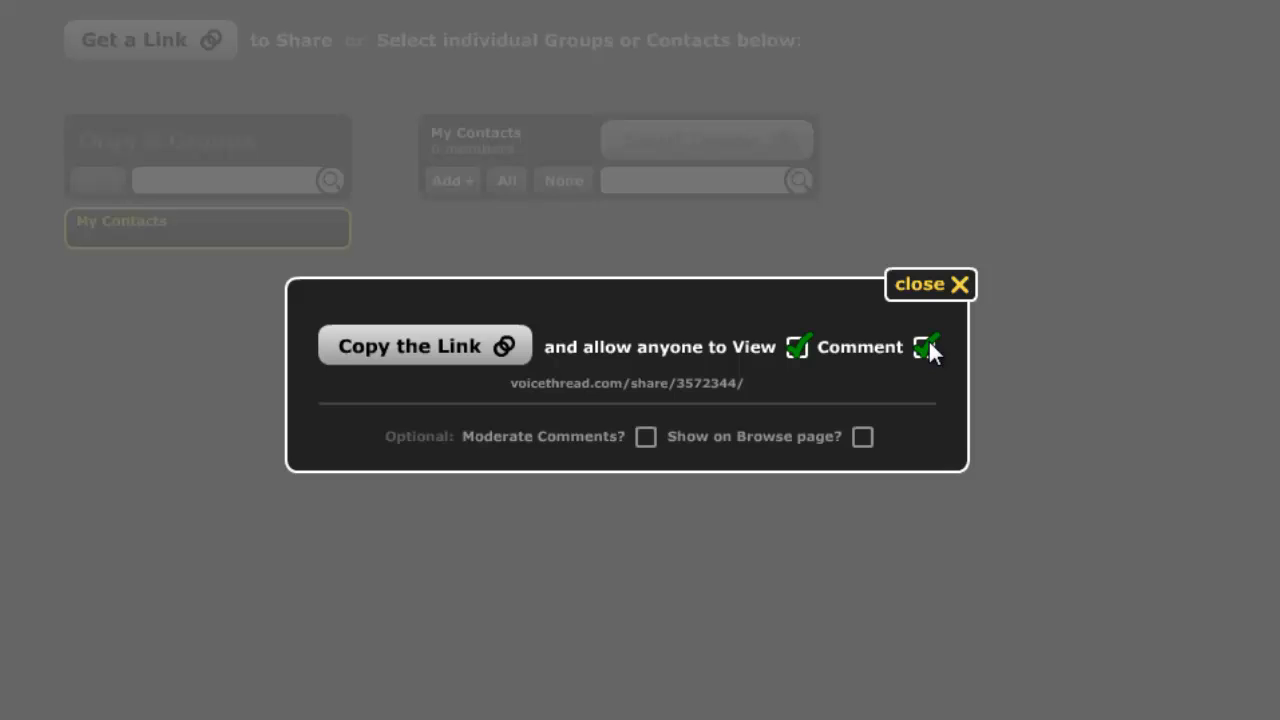
{"action": "left_click", "coordinate": [924, 347]}
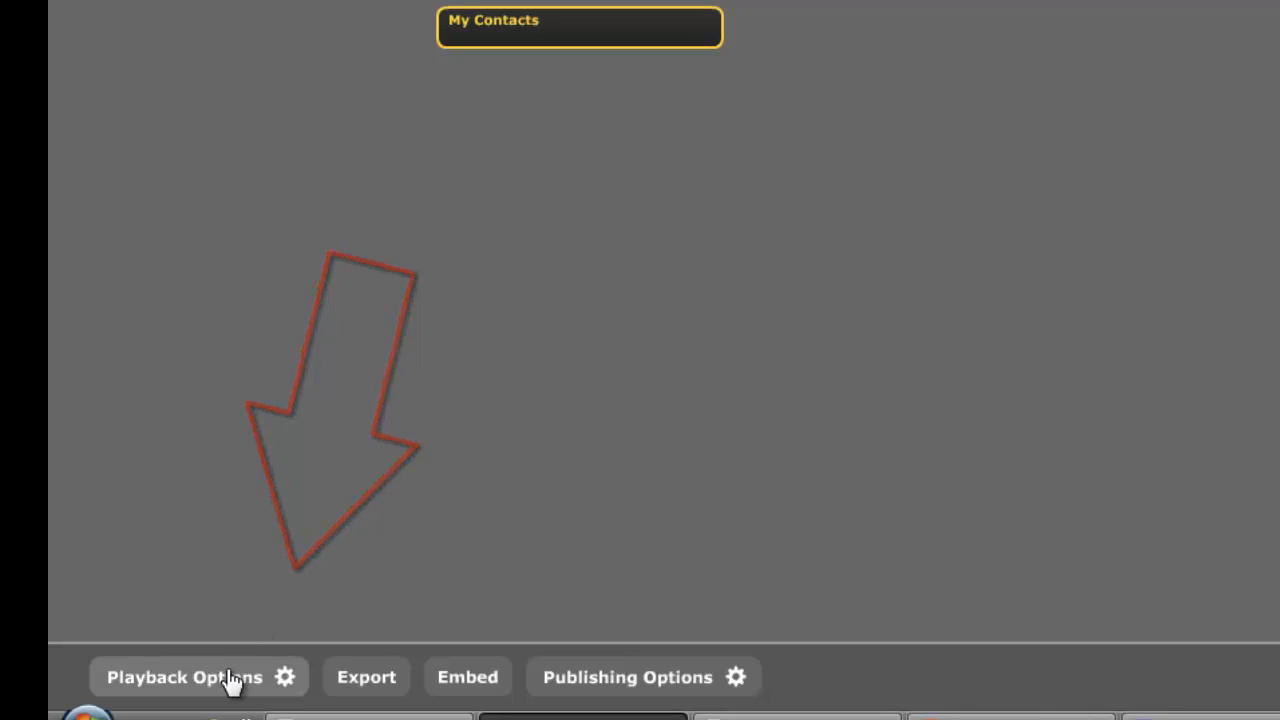
{"action": "left_click", "coordinate": [183, 677]}
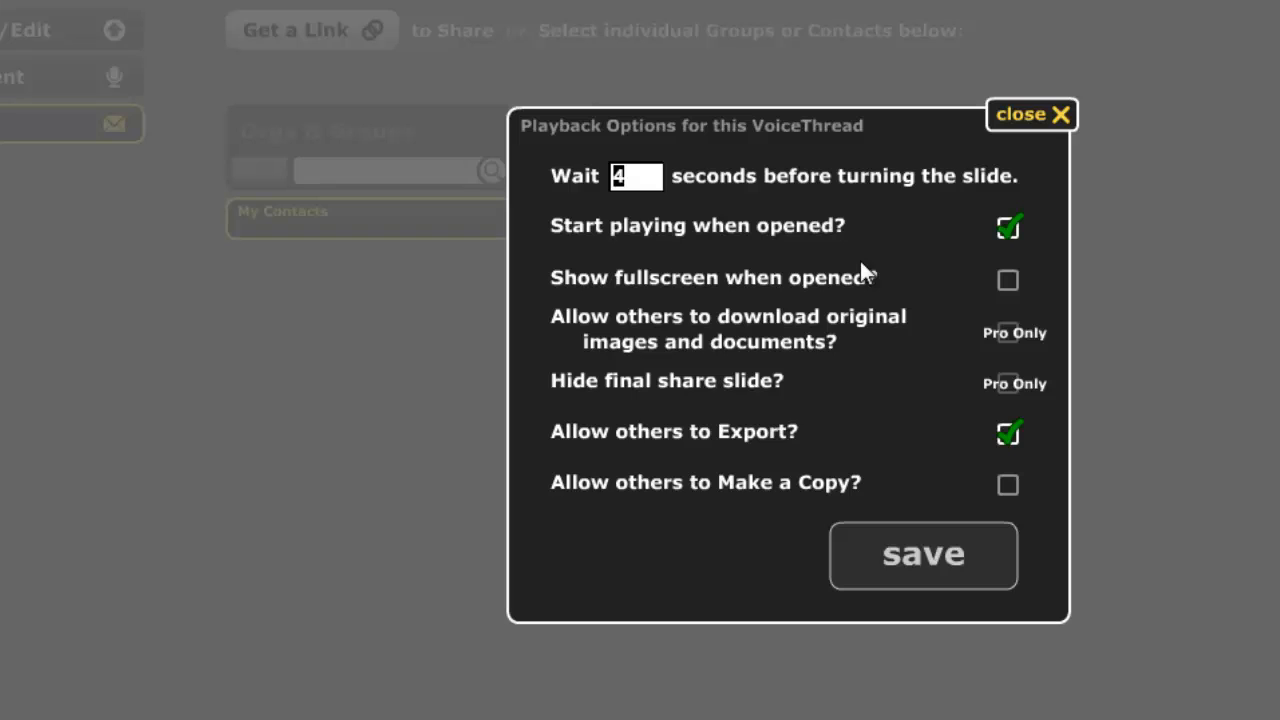
{"action": "mouse_move", "coordinate": [670, 268]}
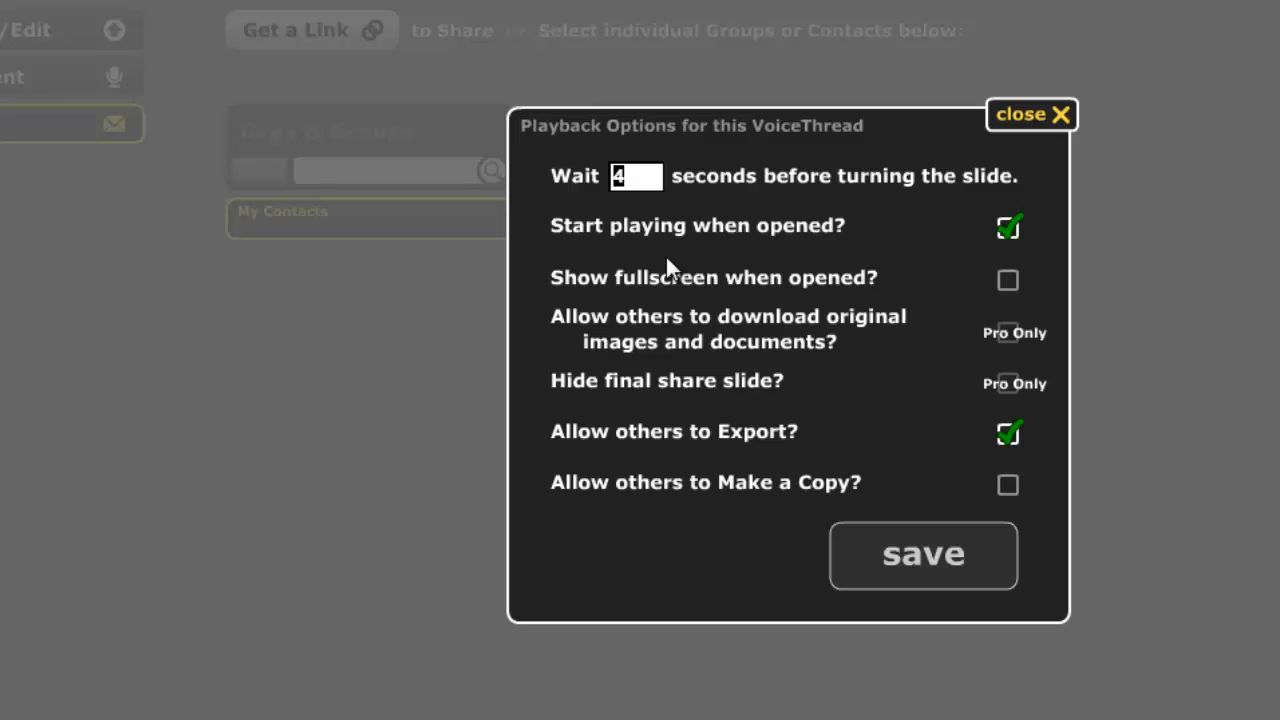
{"action": "mouse_move", "coordinate": [815, 235]}
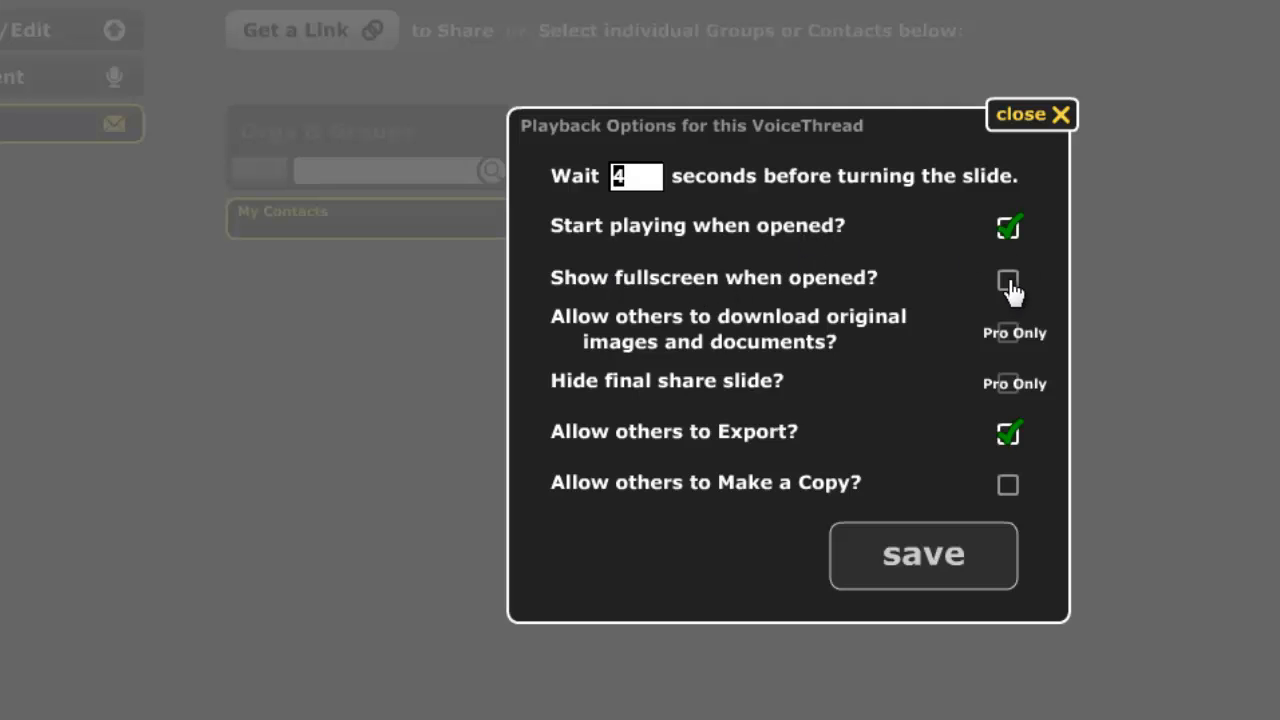
{"action": "mouse_move", "coordinate": [1195, 302]}
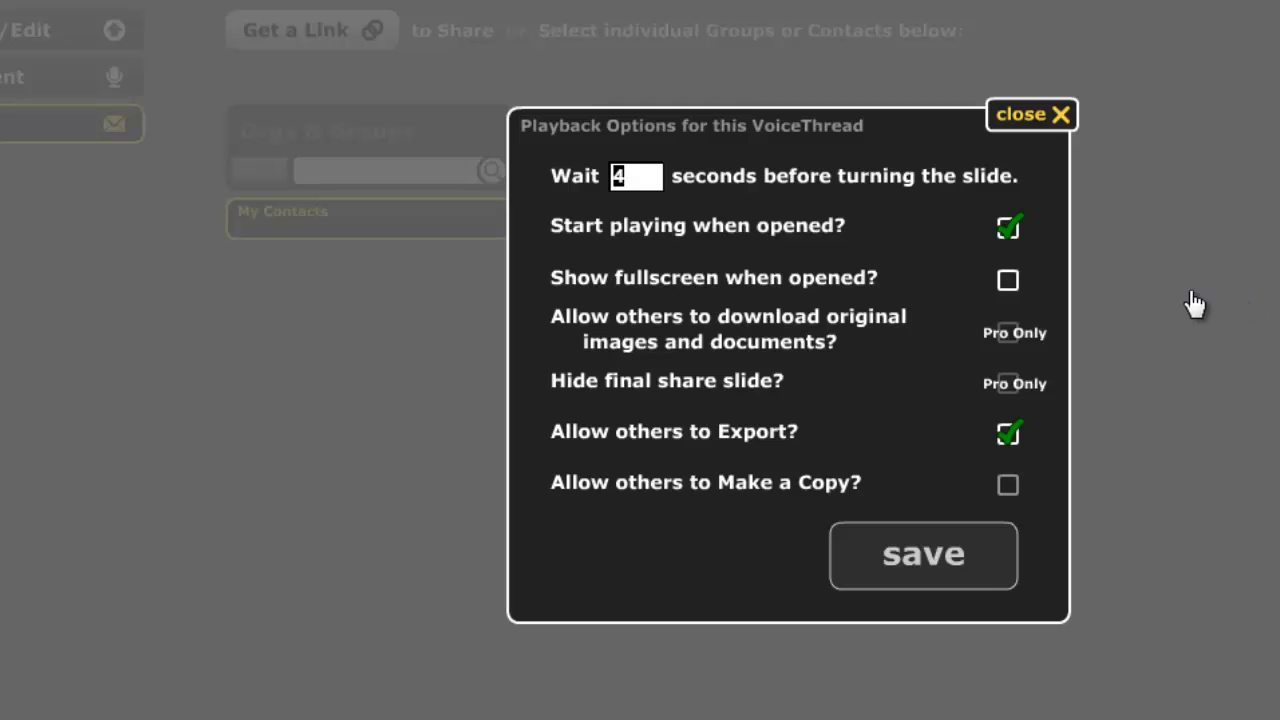
Enable 'Show fullscreen when opened' and save the Playback Options
{"action": "left_click", "coordinate": [1008, 280]}
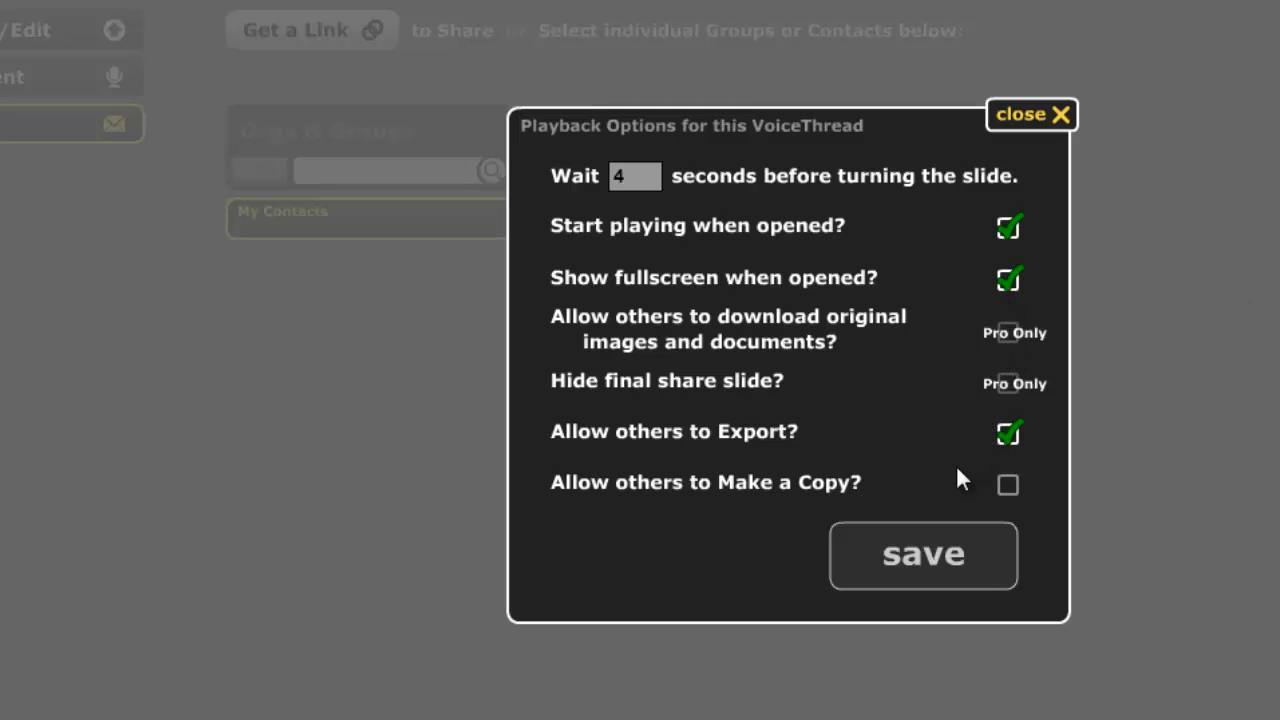
{"action": "mouse_move", "coordinate": [753, 472]}
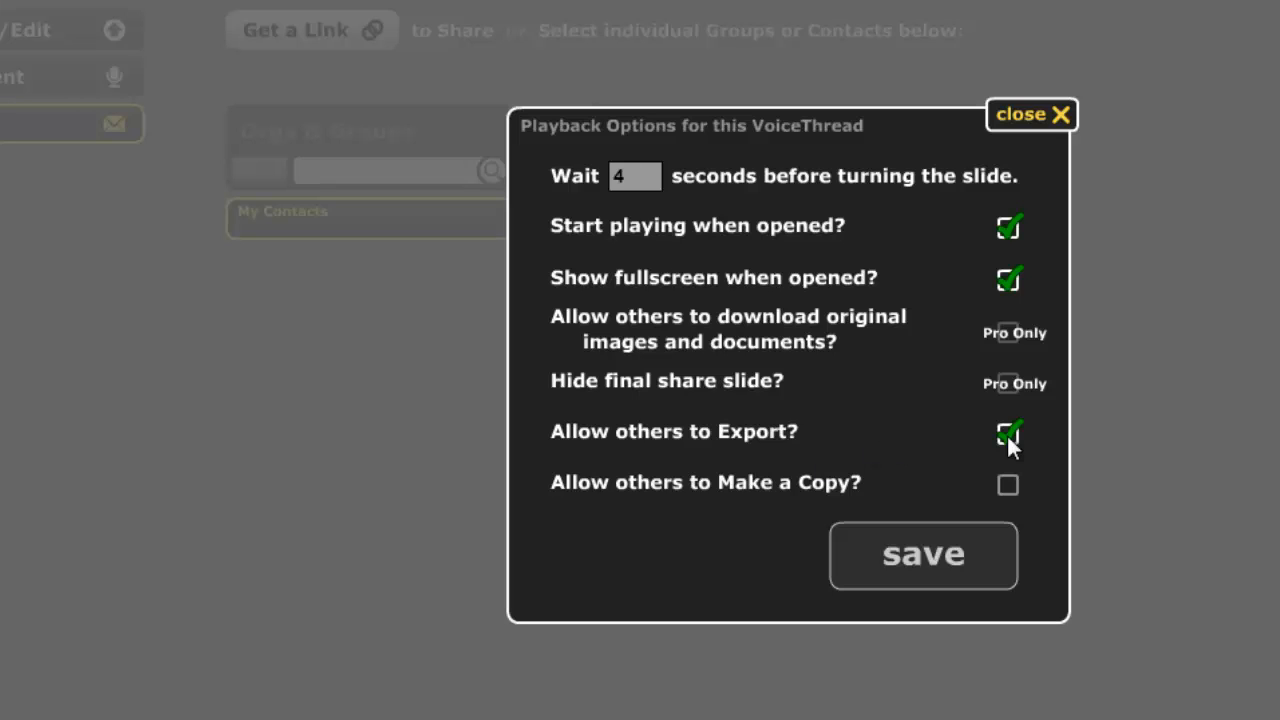
{"action": "left_click", "coordinate": [1008, 434]}
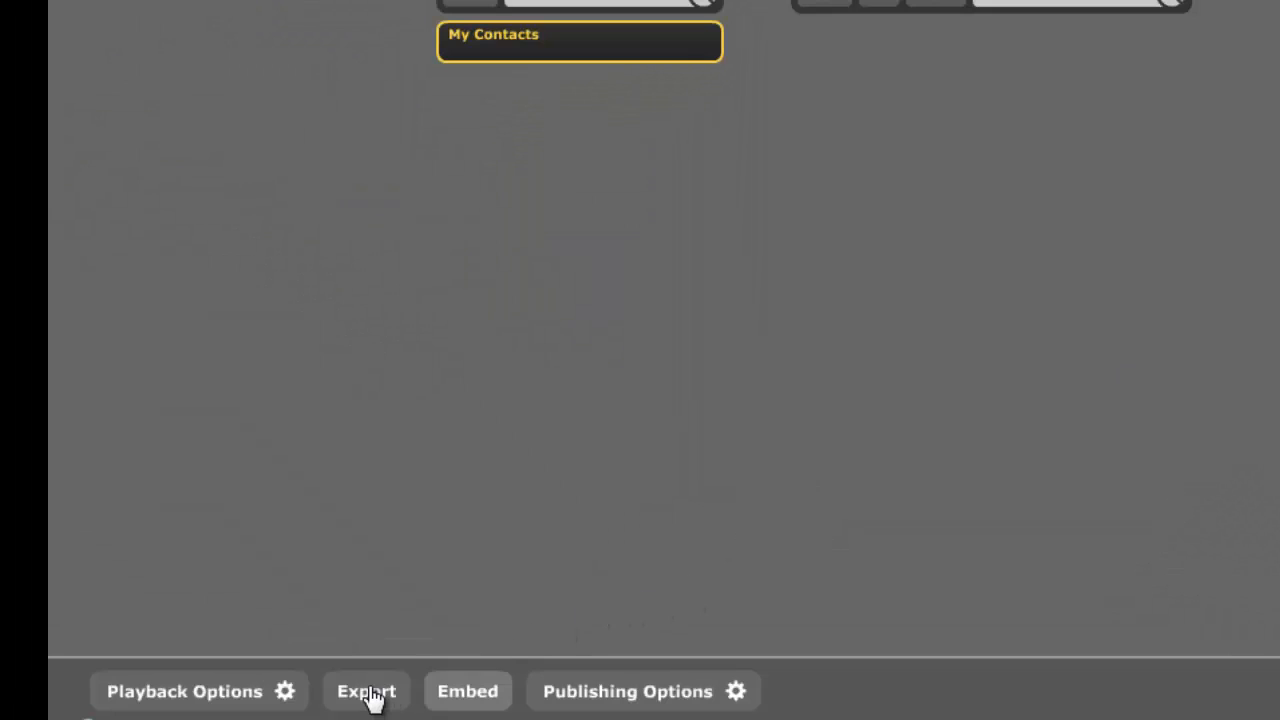
{"action": "left_click", "coordinate": [366, 691]}
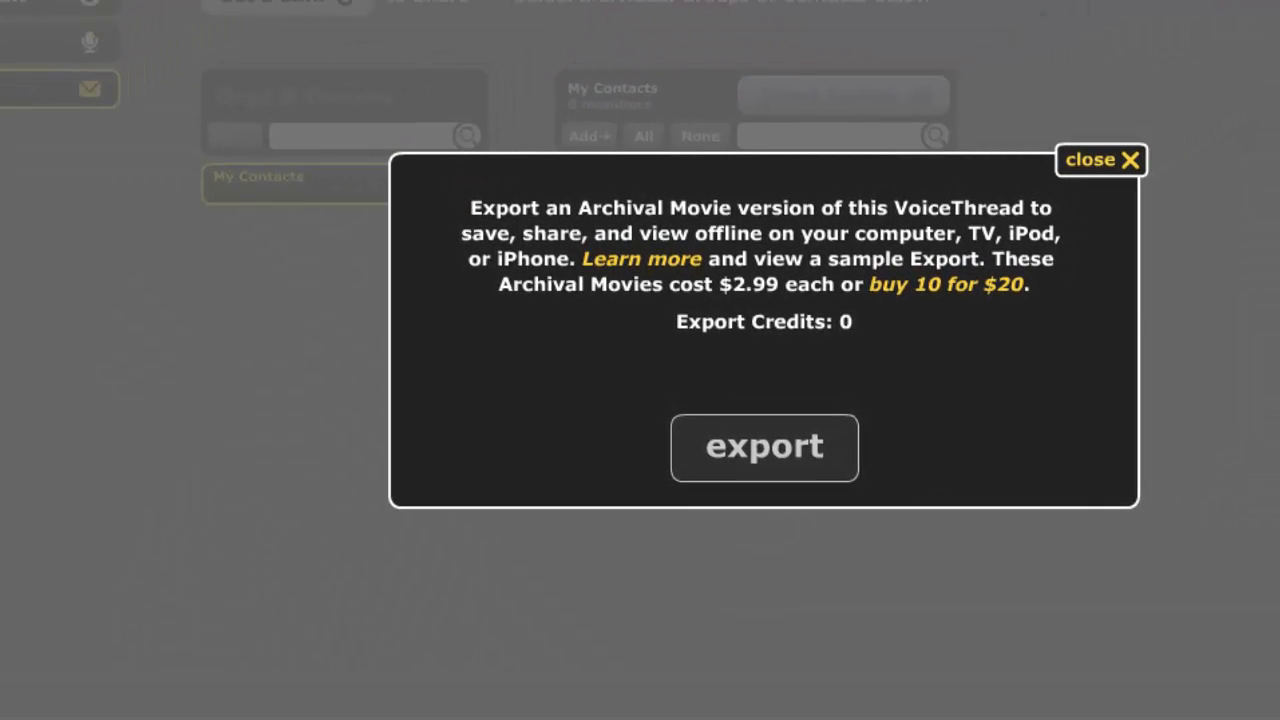
{"action": "mouse_move", "coordinate": [580, 363]}
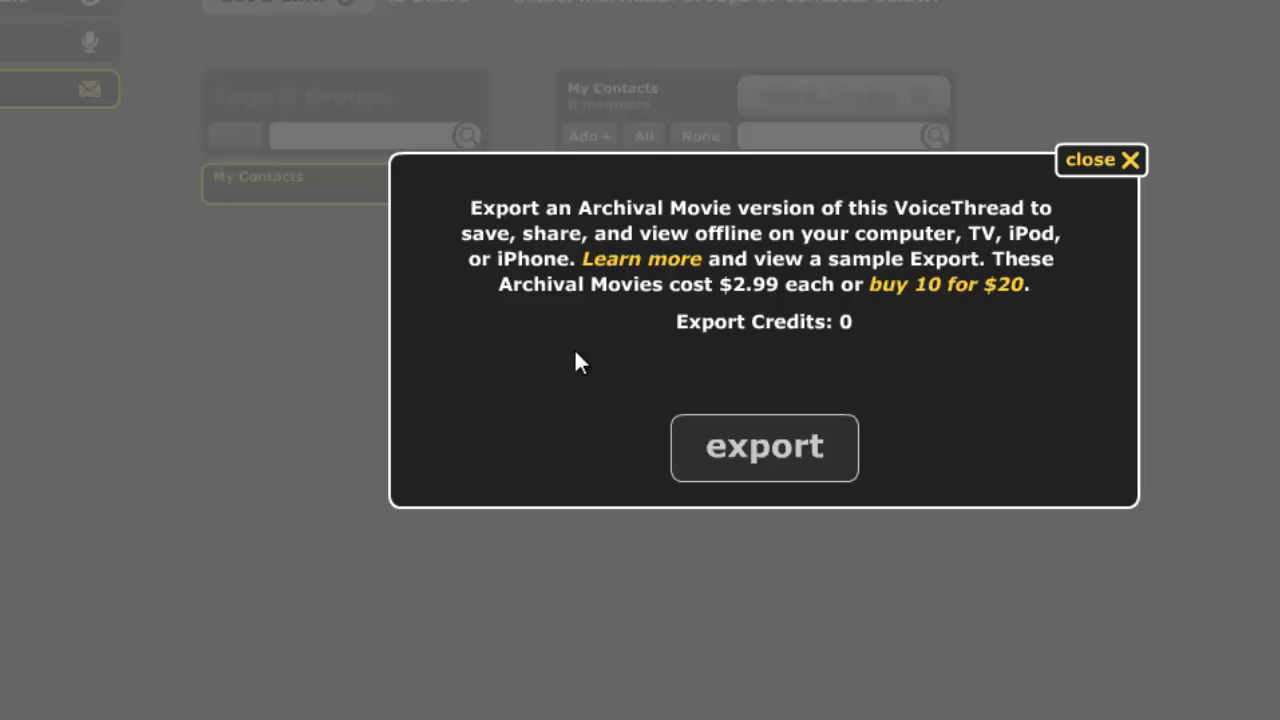
{"action": "mouse_move", "coordinate": [1085, 237]}
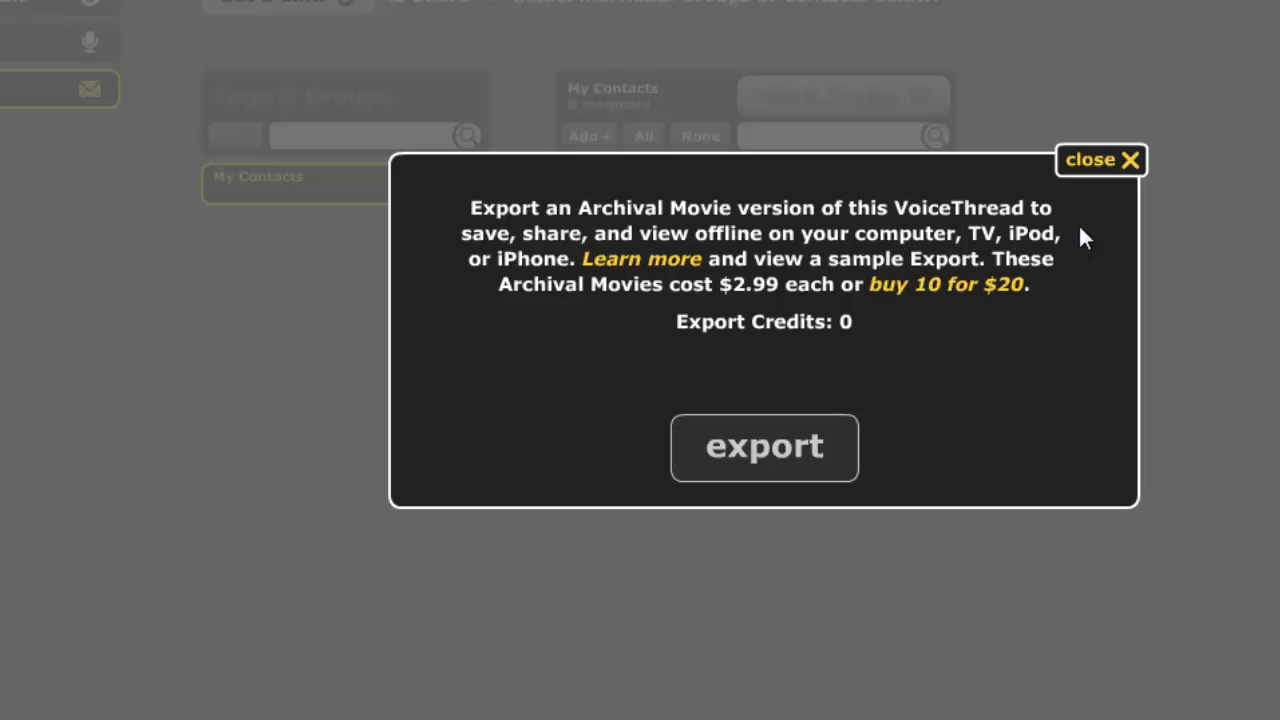
{"action": "left_click", "coordinate": [1100, 160]}
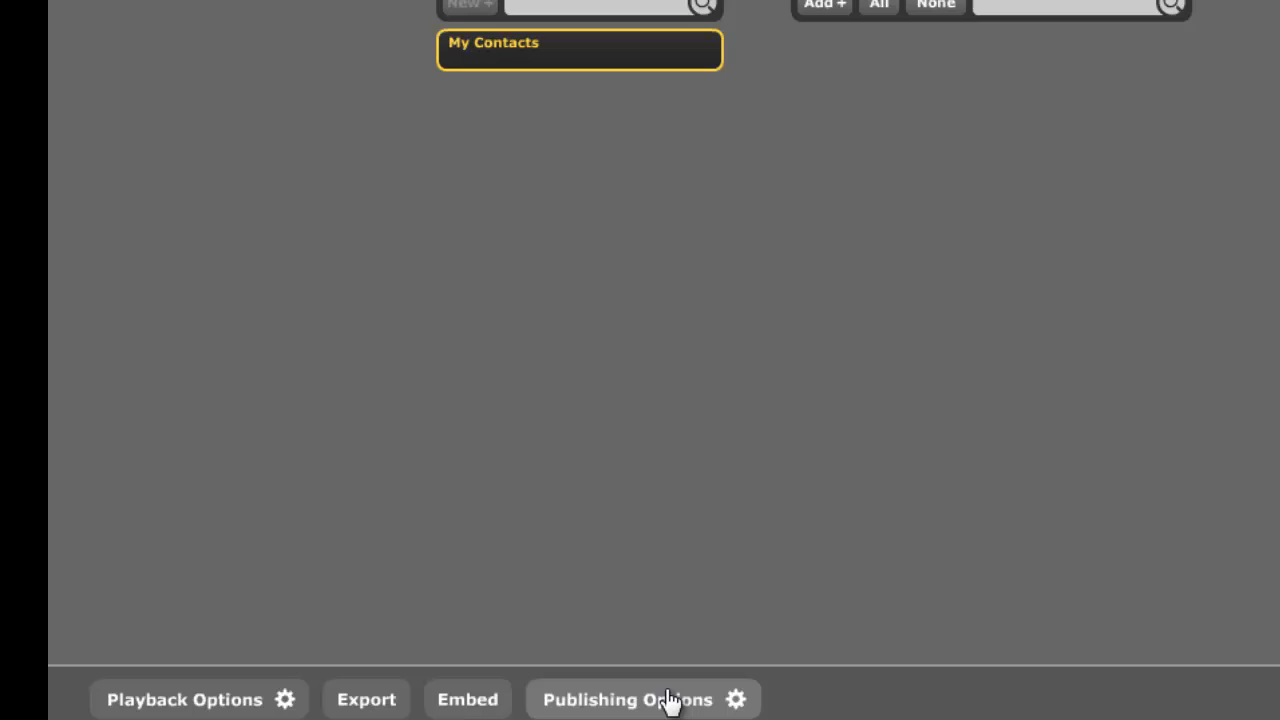
{"action": "left_click", "coordinate": [627, 699]}
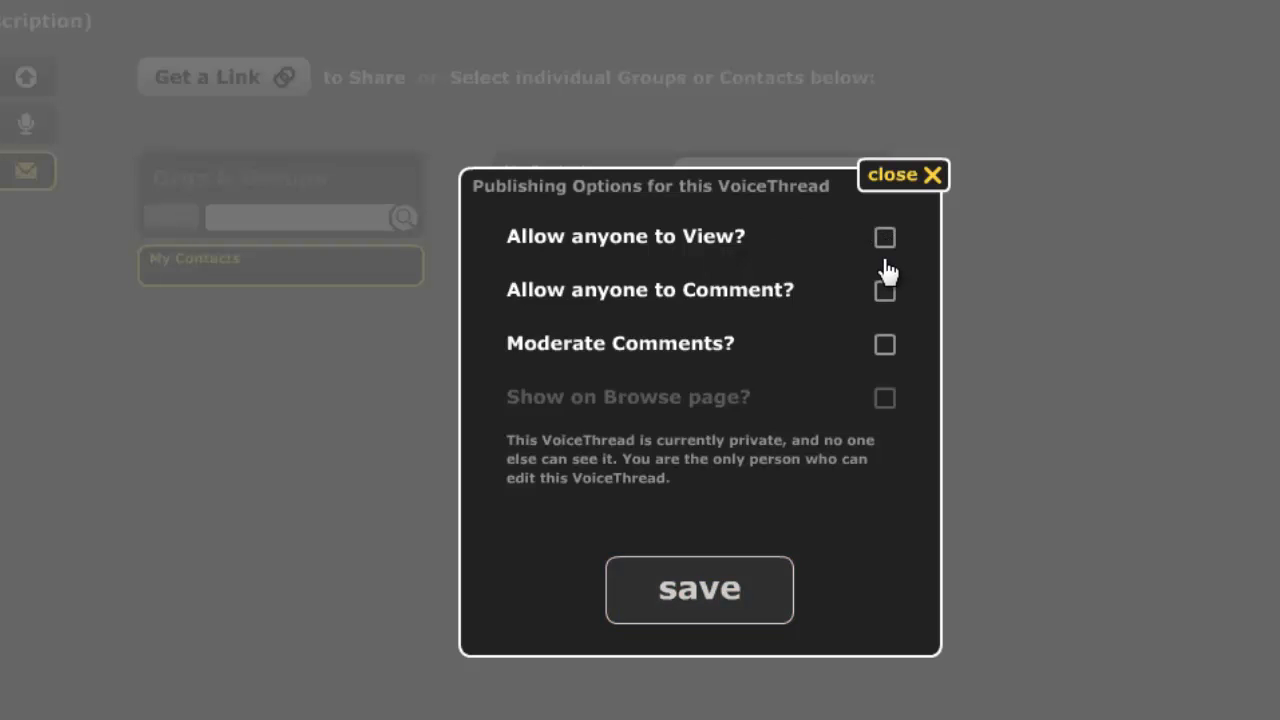
Tick only 'Allow anyone to View?' in Publishing Options and save
{"action": "left_click", "coordinate": [884, 237]}
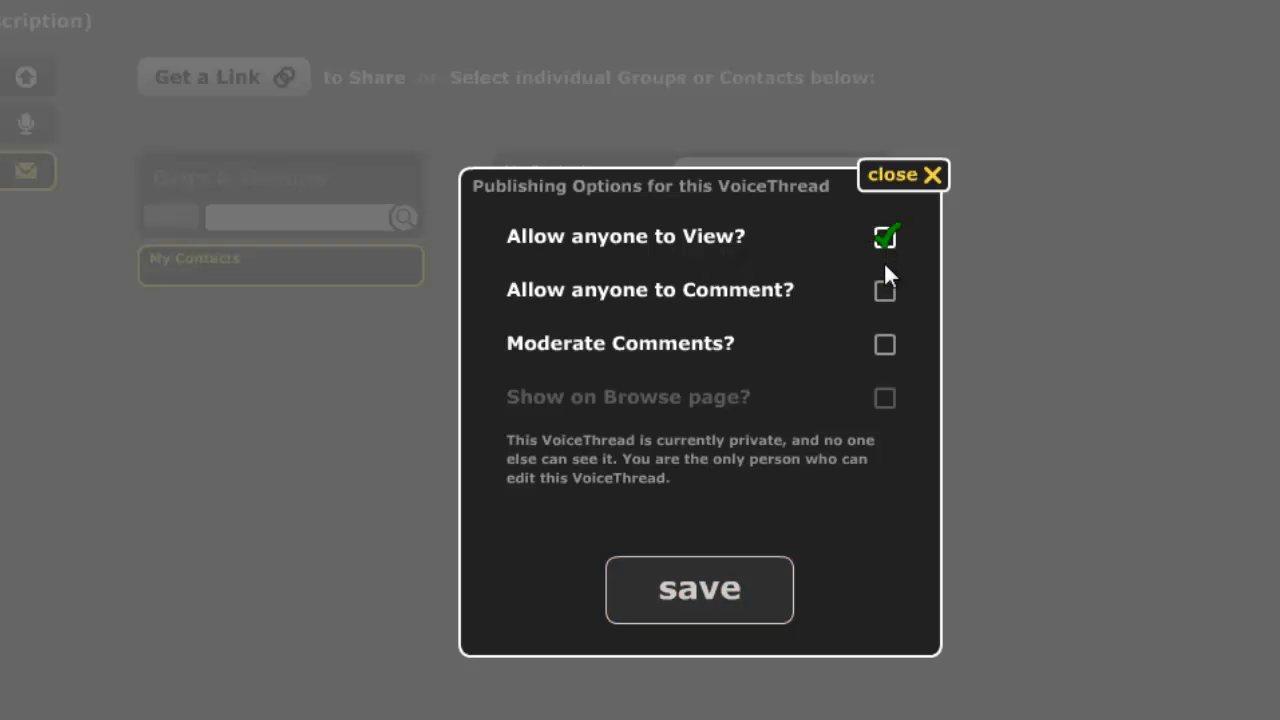
{"action": "left_click", "coordinate": [884, 236]}
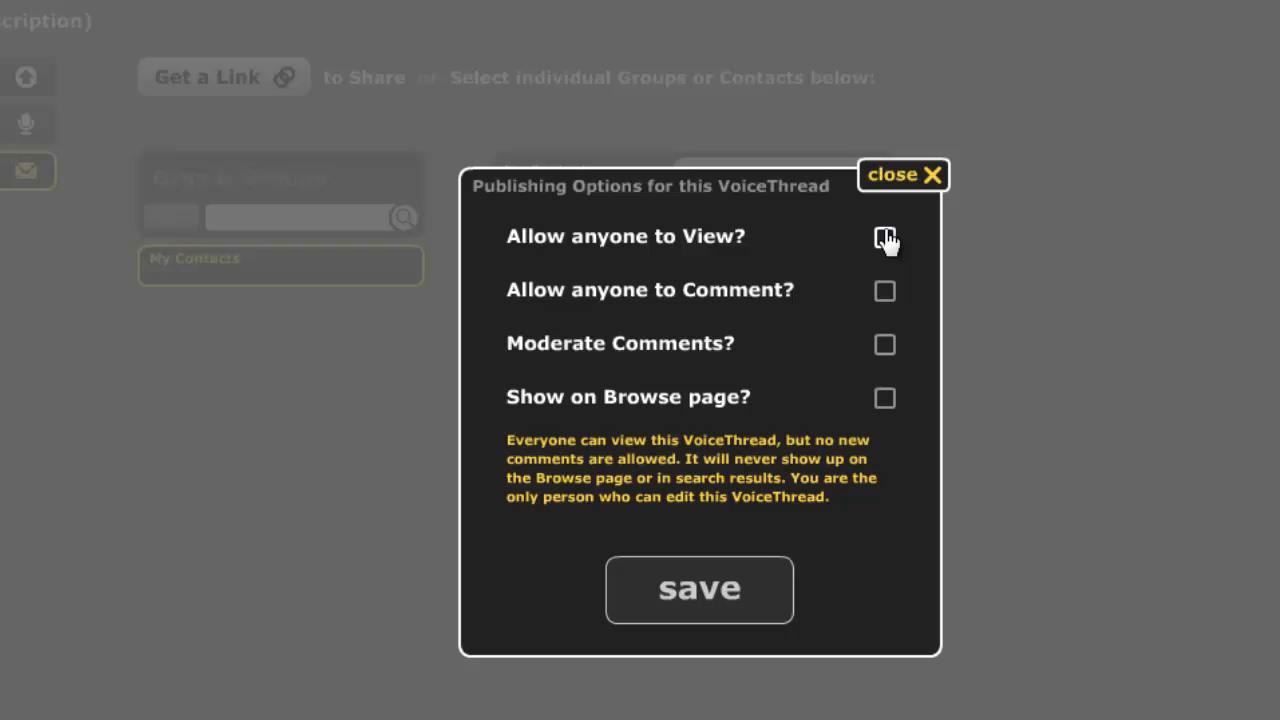
{"action": "left_click", "coordinate": [884, 237]}
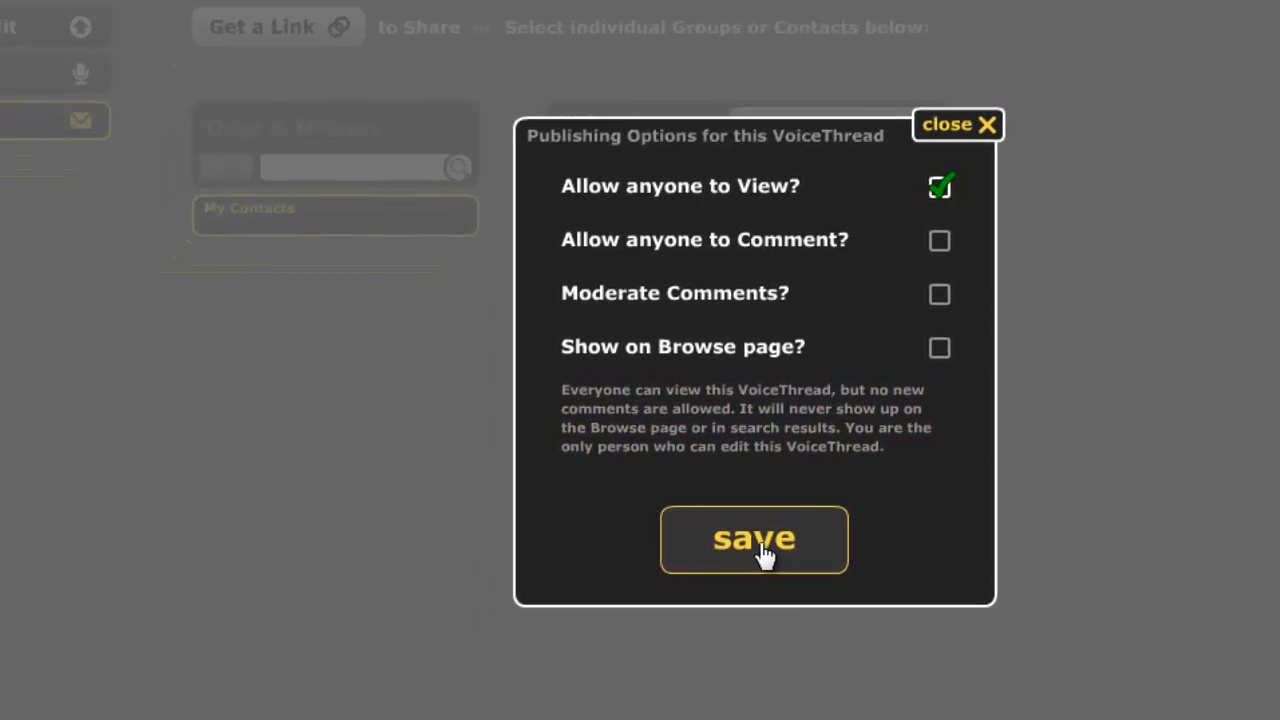
{"action": "left_click", "coordinate": [753, 539]}
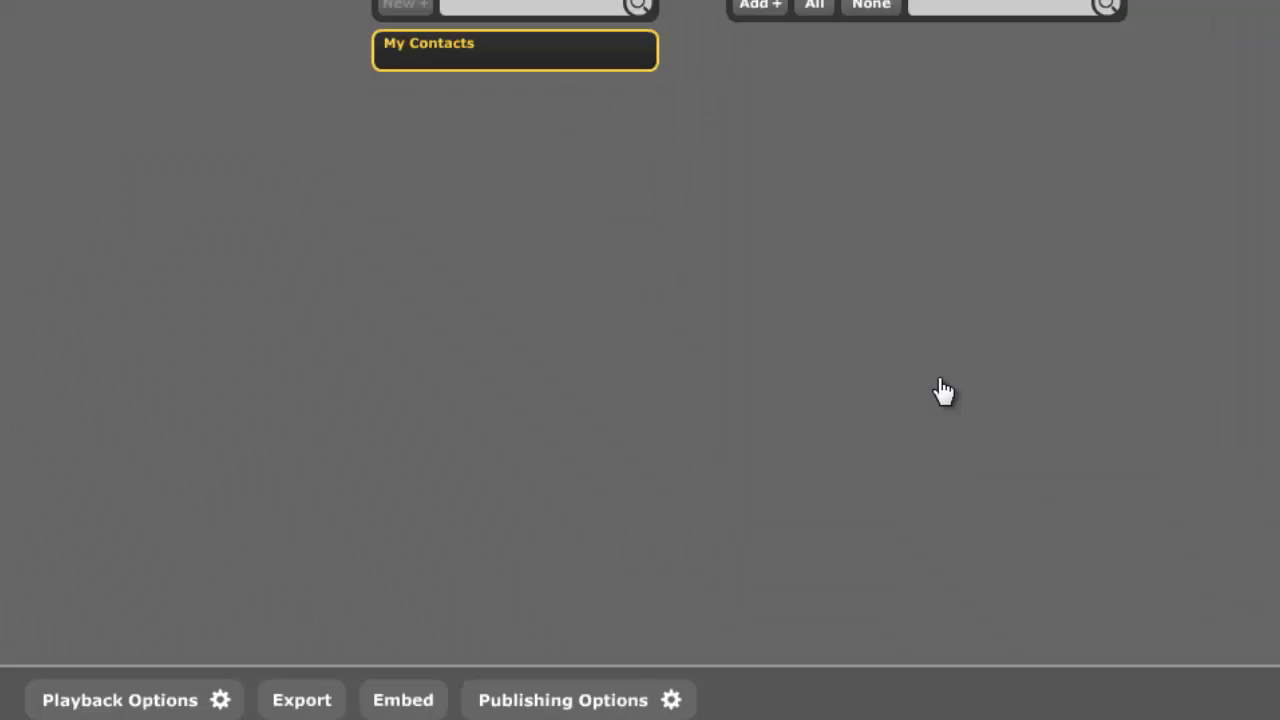
{"action": "mouse_move", "coordinate": [420, 648]}
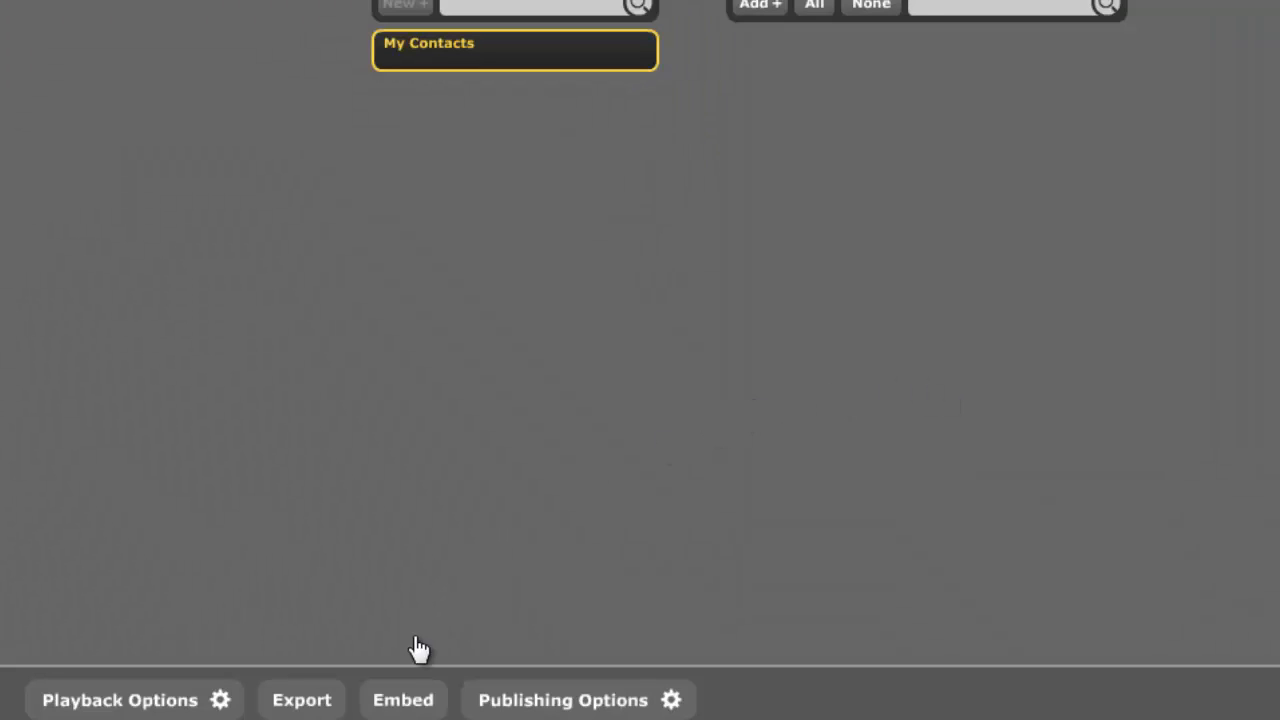
{"action": "mouse_move", "coordinate": [403, 699]}
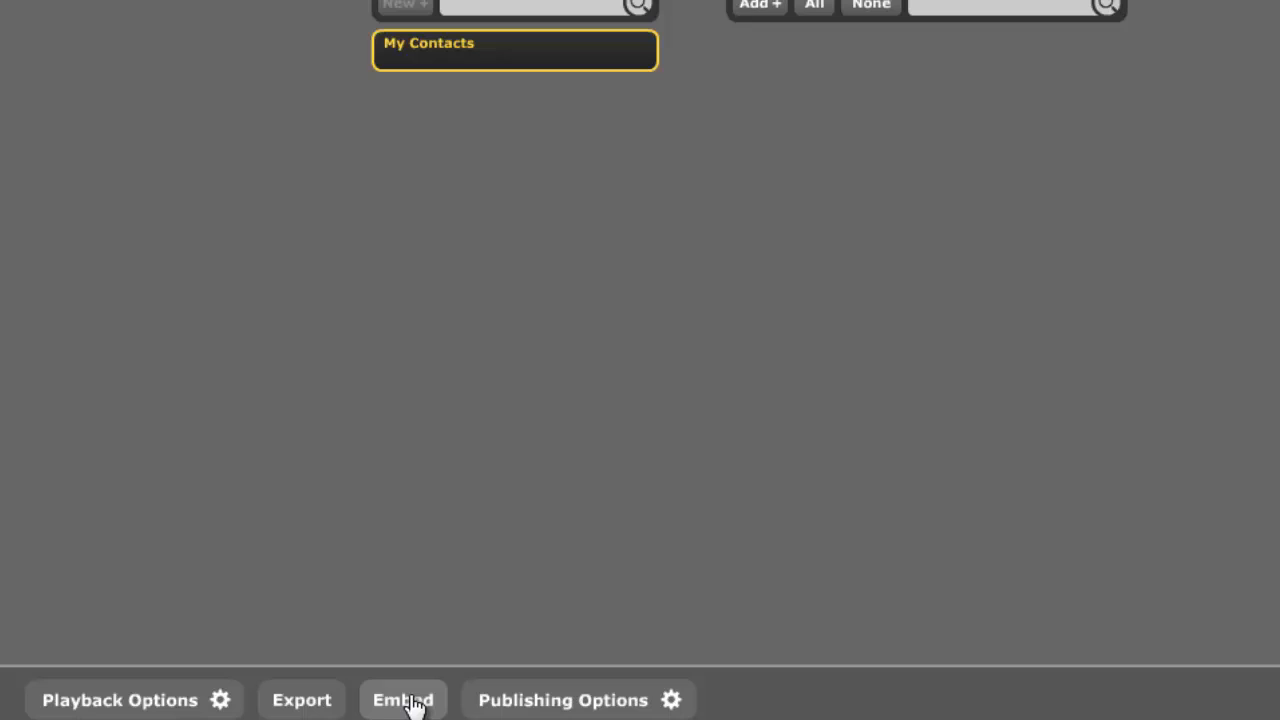
Copy the squirrel story's embed code from the VoiceThread Embed window
{"action": "left_click", "coordinate": [403, 699]}
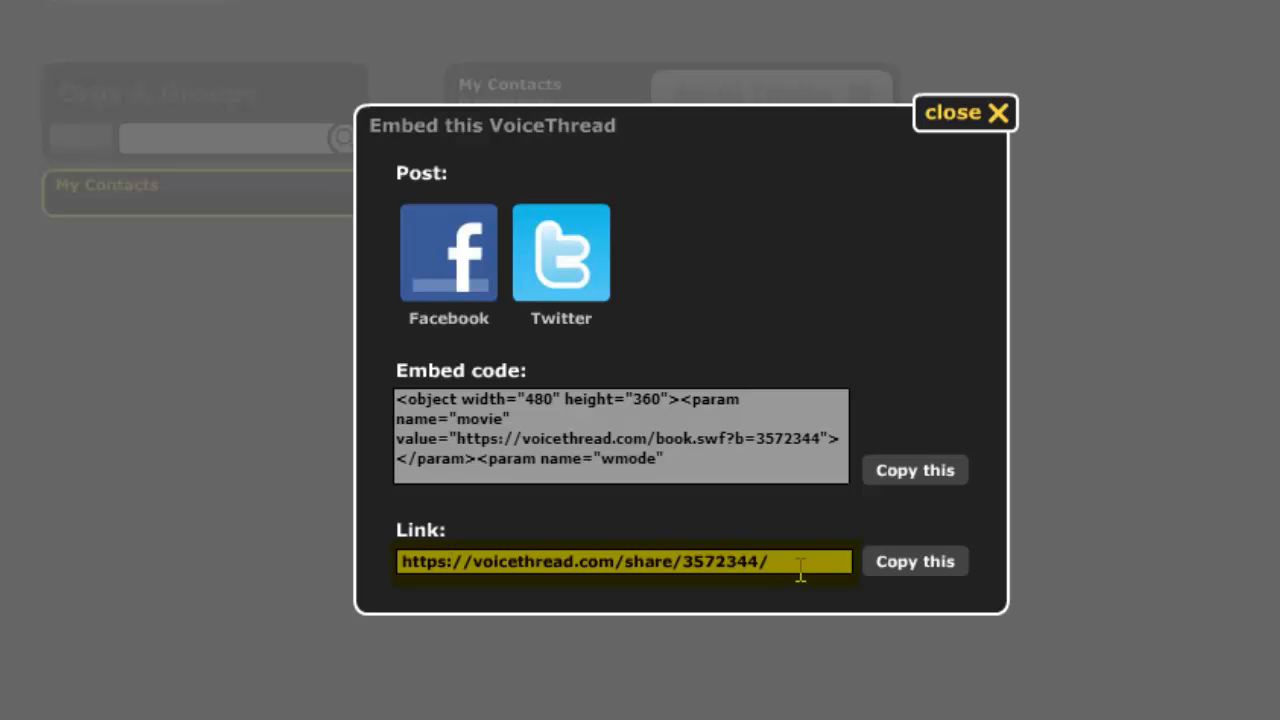
{"action": "mouse_move", "coordinate": [490, 460]}
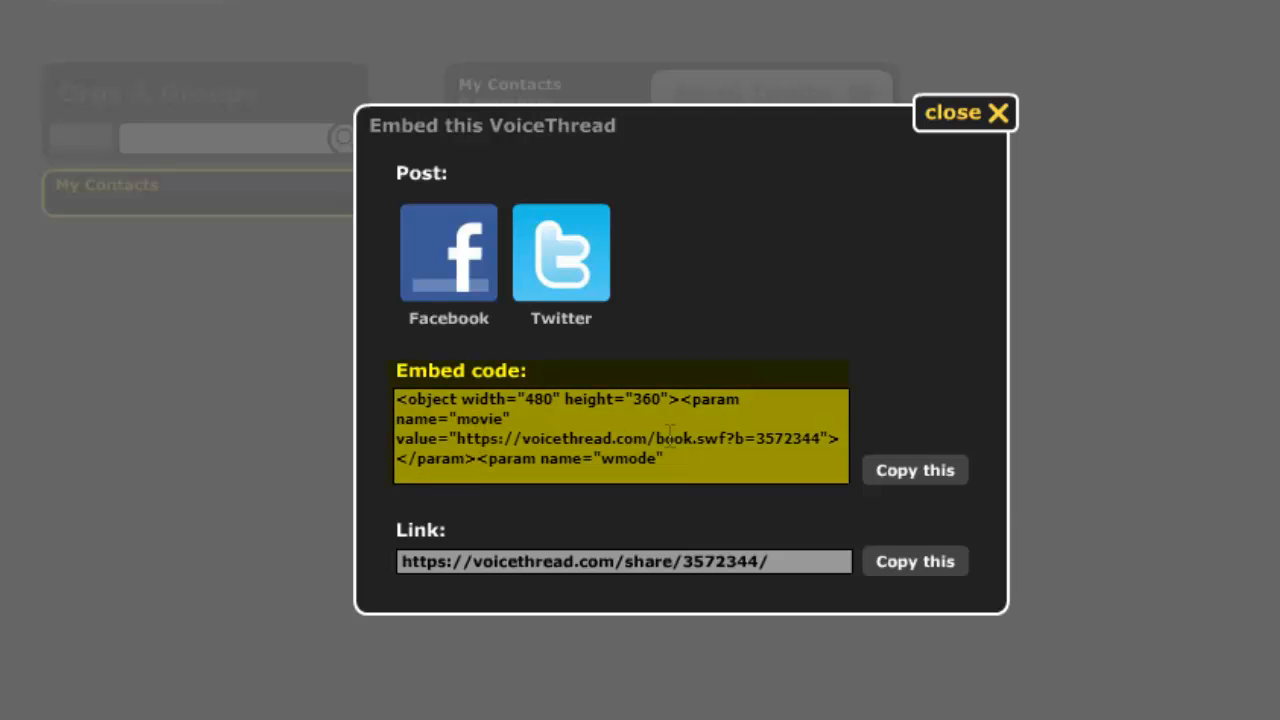
{"action": "left_click", "coordinate": [914, 470]}
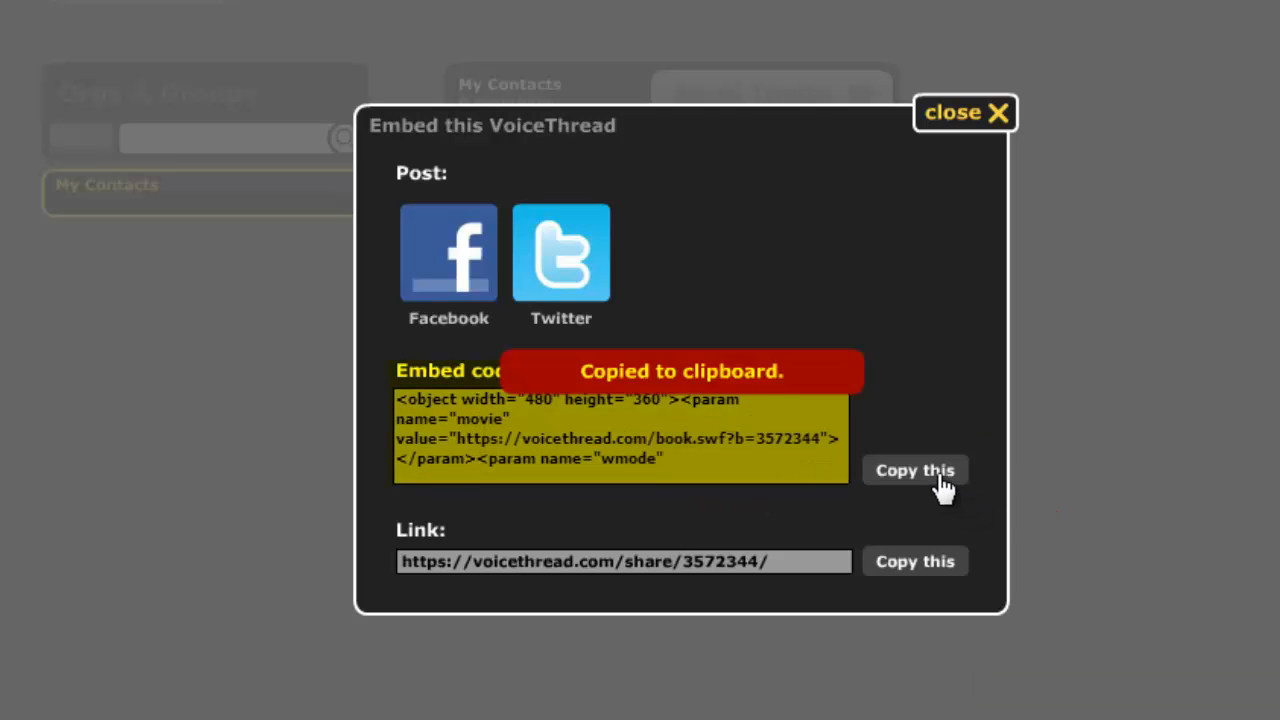
{"action": "left_click", "coordinate": [914, 470]}
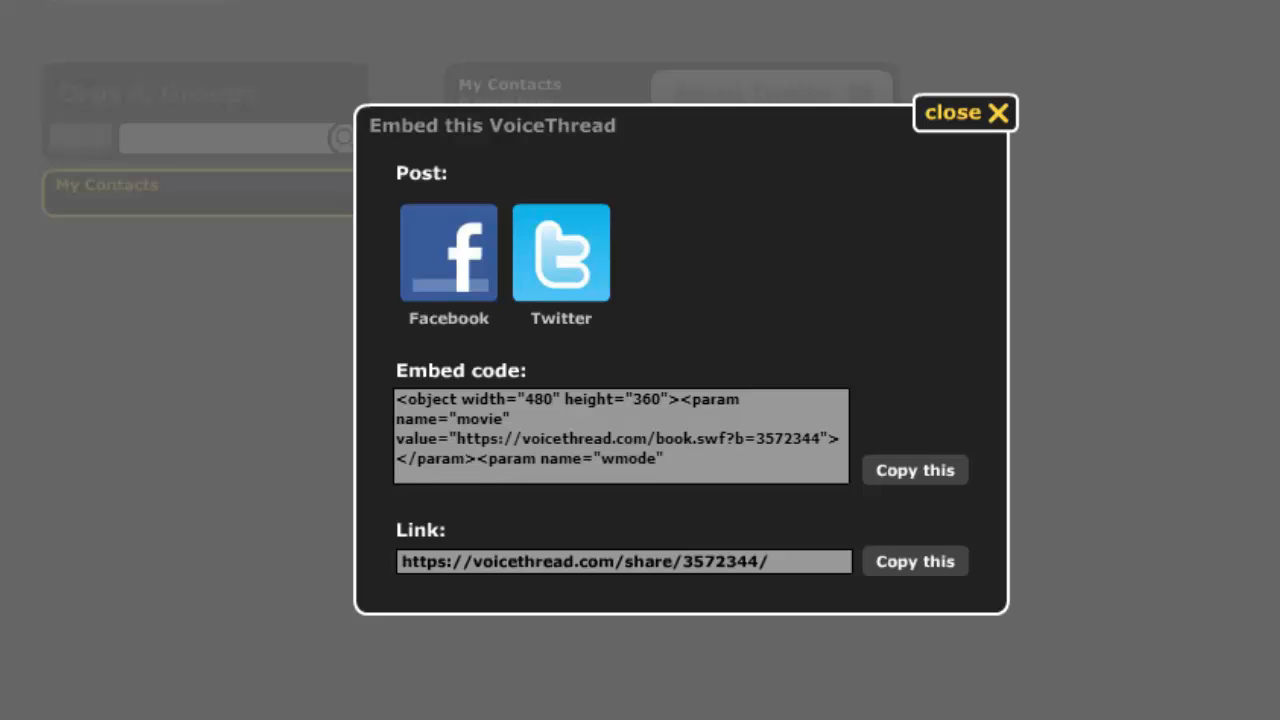
Close the embed window and open the Project Collection discussion inside the Session 4 - Digital Storytelling folder
{"action": "left_click", "coordinate": [963, 112]}
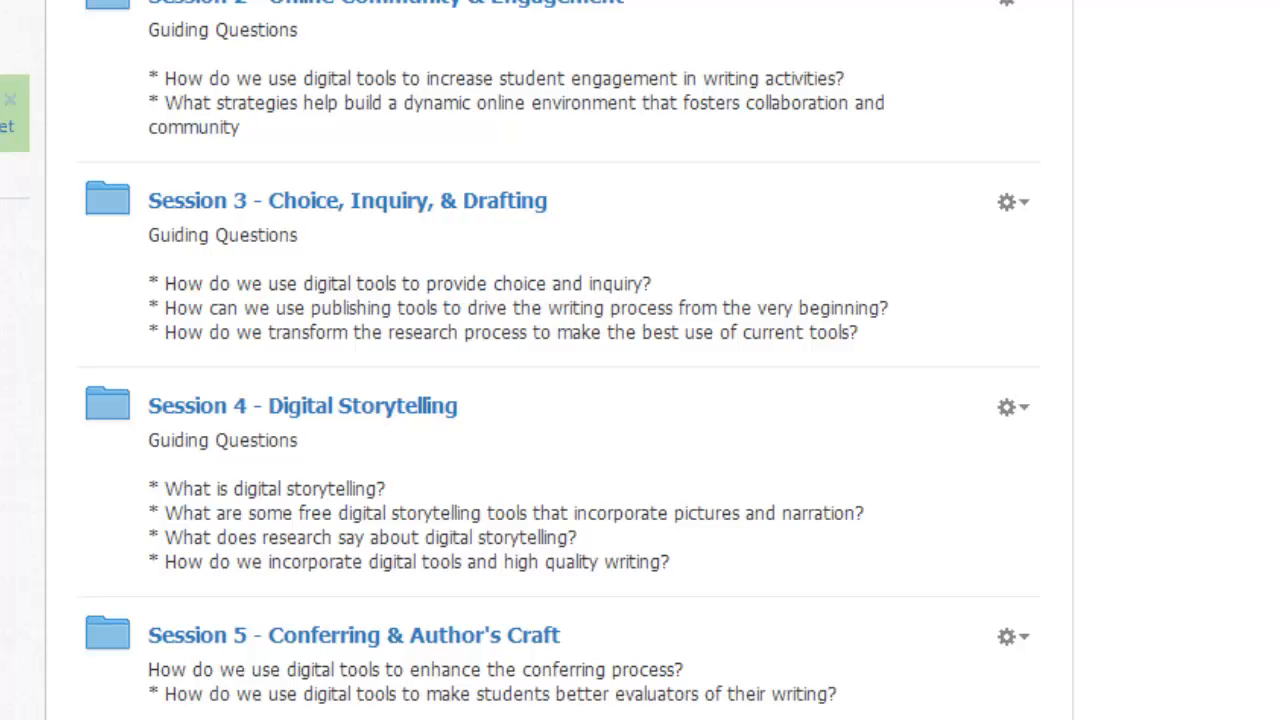
{"action": "mouse_move", "coordinate": [350, 415]}
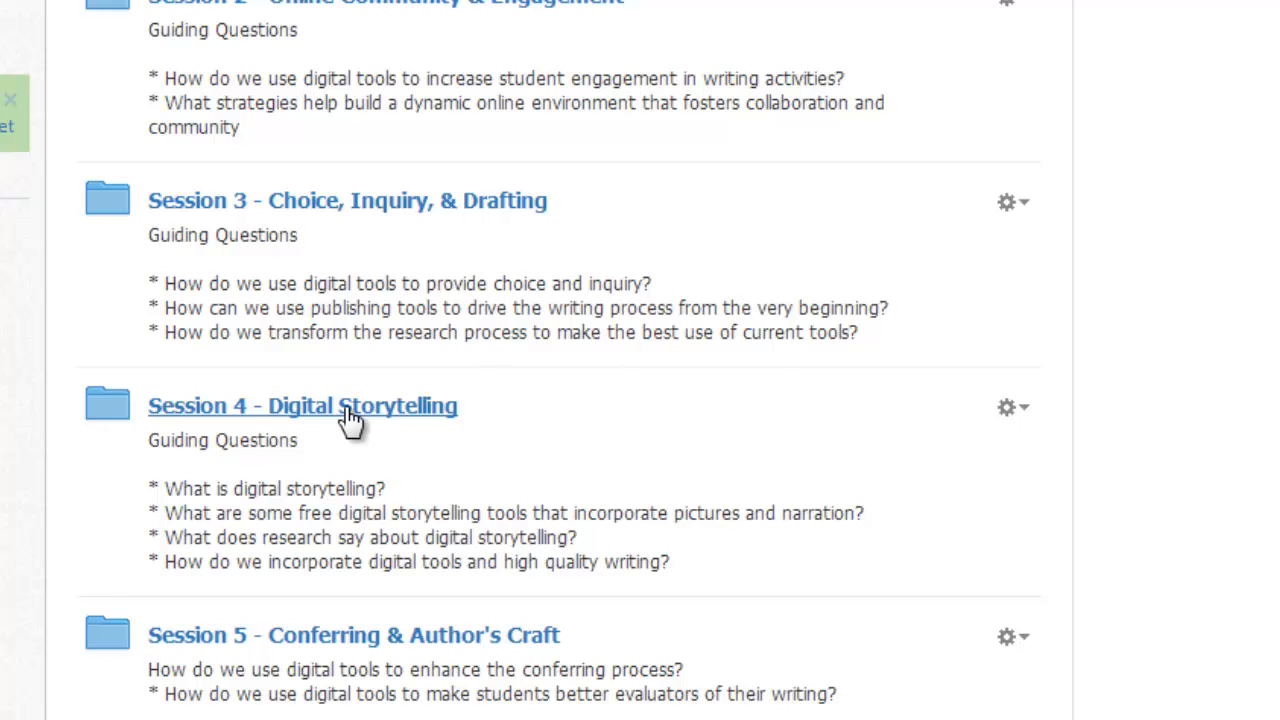
{"action": "left_click", "coordinate": [302, 405]}
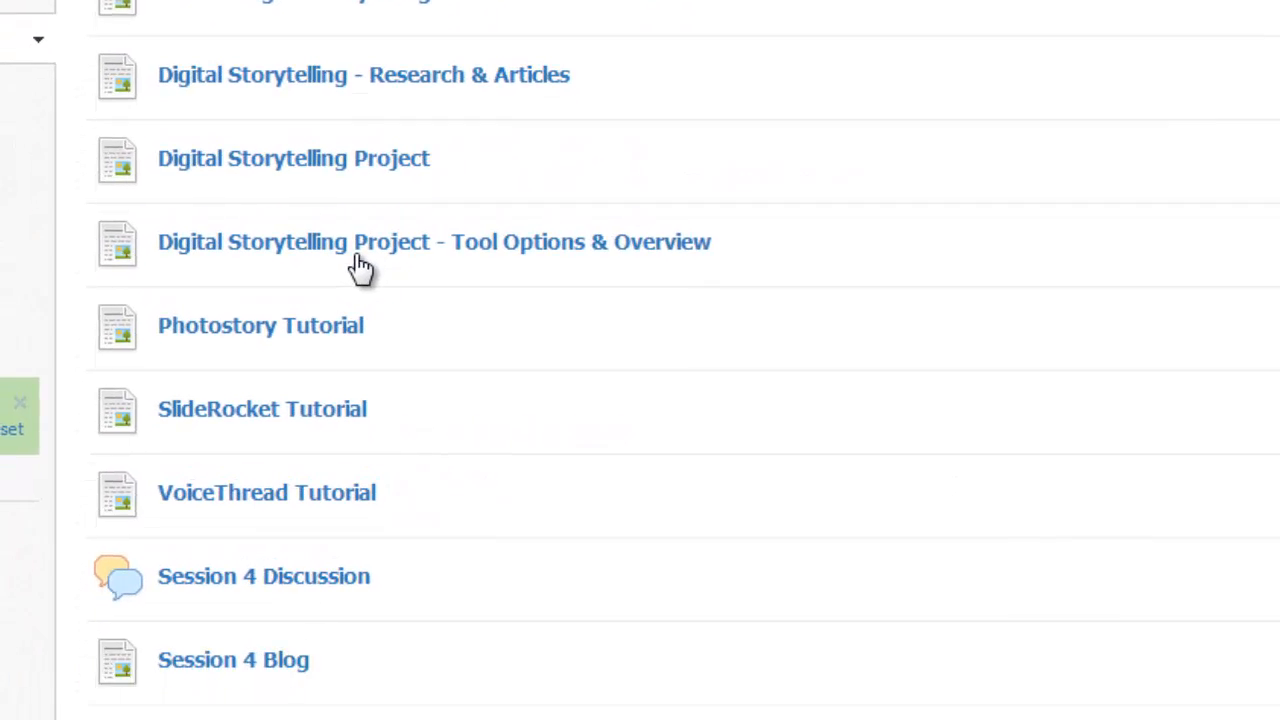
{"action": "scroll", "scroll_direction": "down", "scroll_amount": 3}
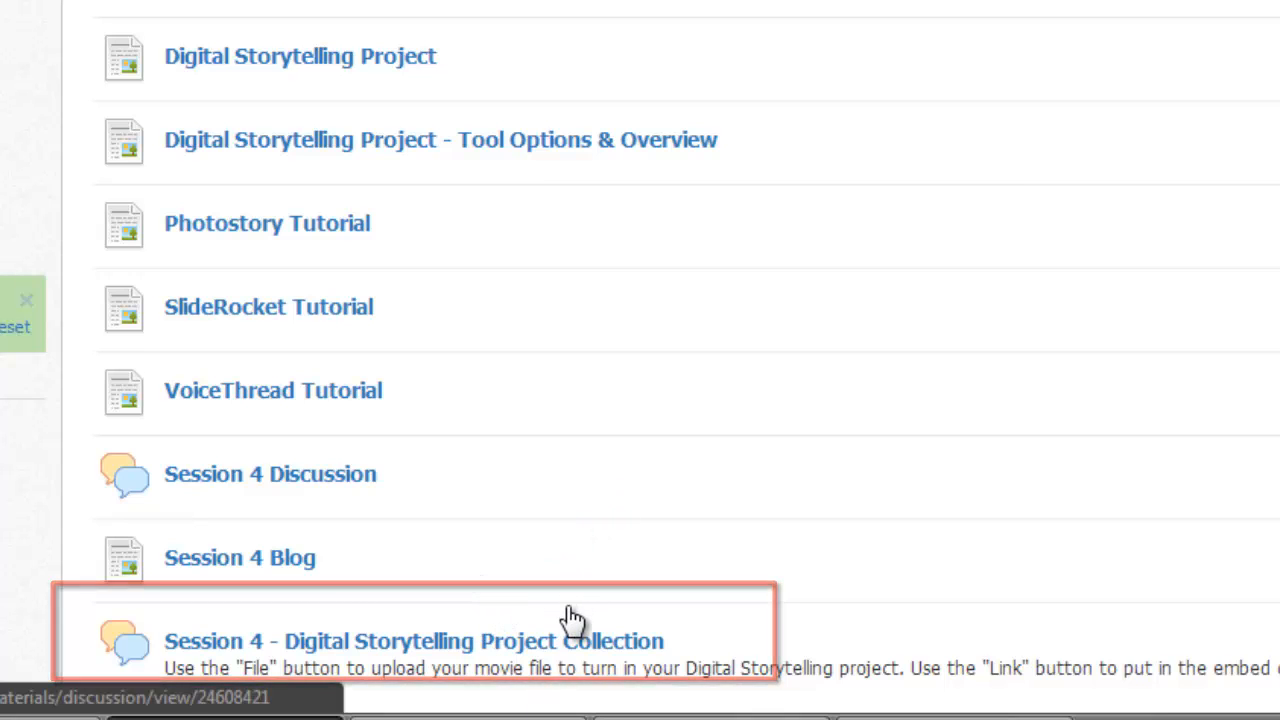
{"action": "scroll", "scroll_direction": "down", "scroll_amount": 3}
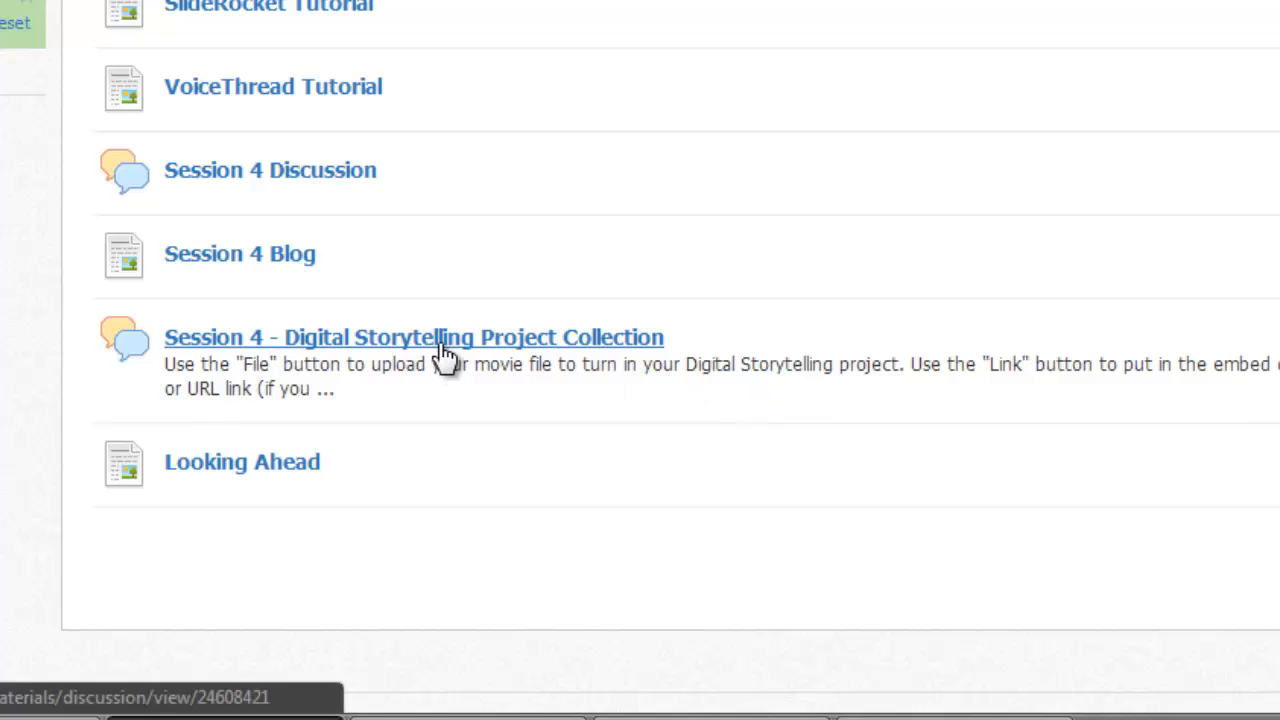
{"action": "left_click", "coordinate": [413, 337]}
{"action": "type", "text": "Here is my digital storytelling project titled \"The Last Squirrel\""}
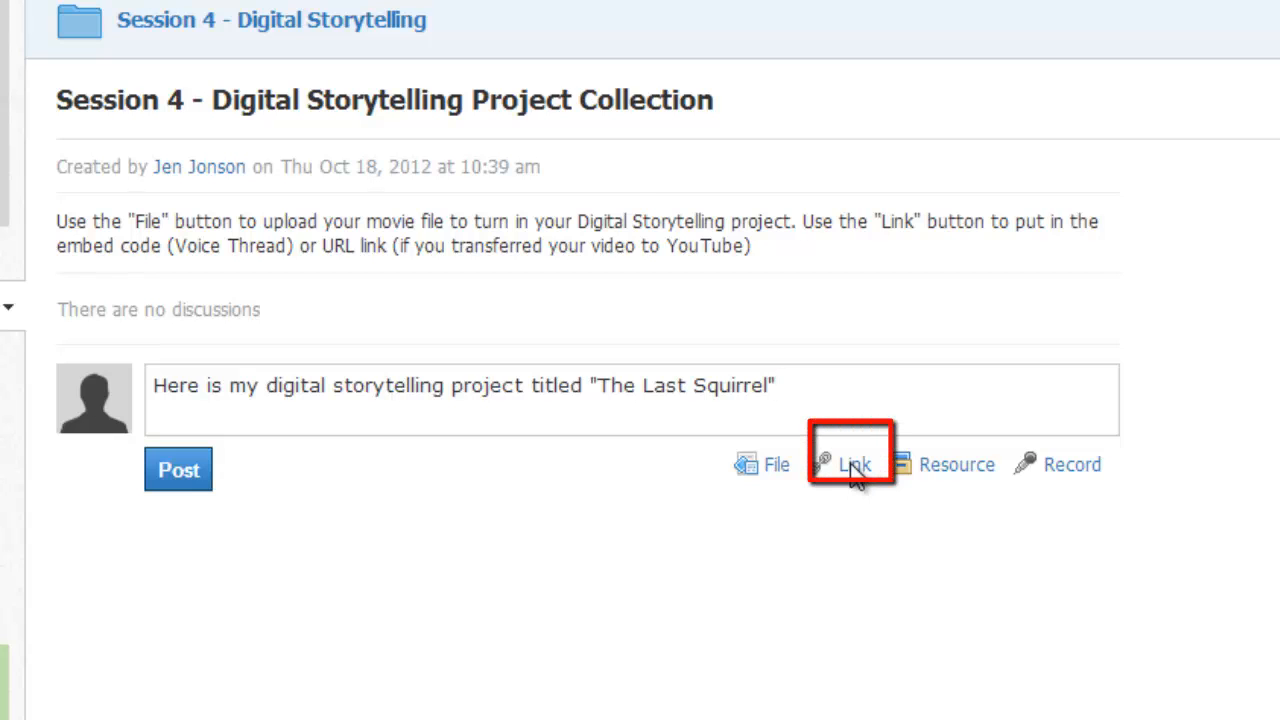
Paste the VoiceThread embed code as a Link/Embed attachment titled 'The Last Squirrel' and attach it
{"action": "left_click", "coordinate": [851, 464]}
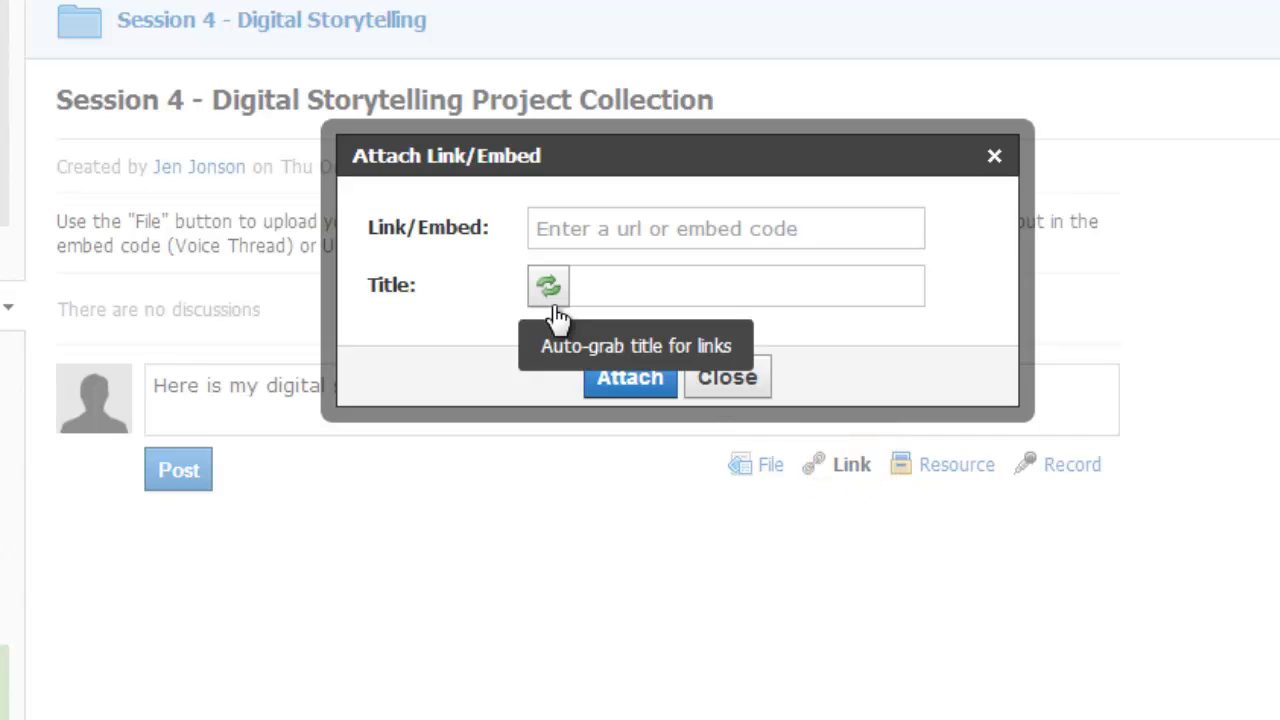
{"action": "left_click", "coordinate": [725, 228]}
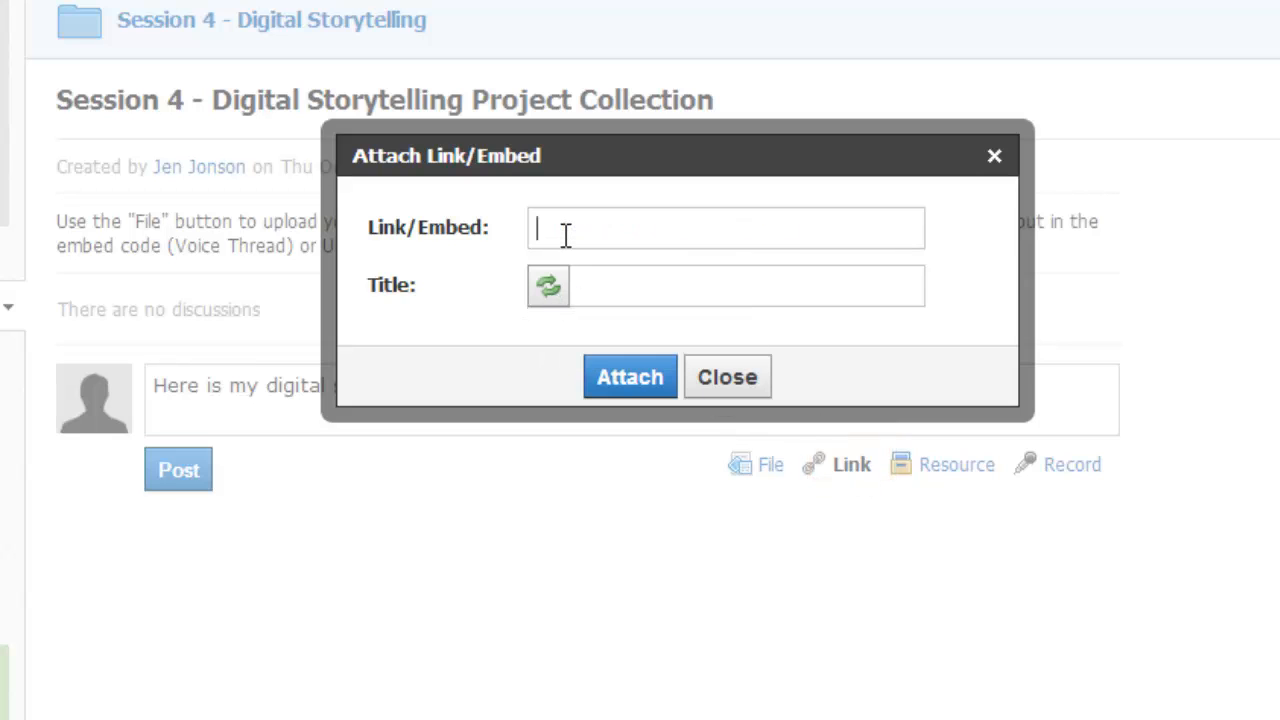
{"action": "right_click", "coordinate": [725, 228]}
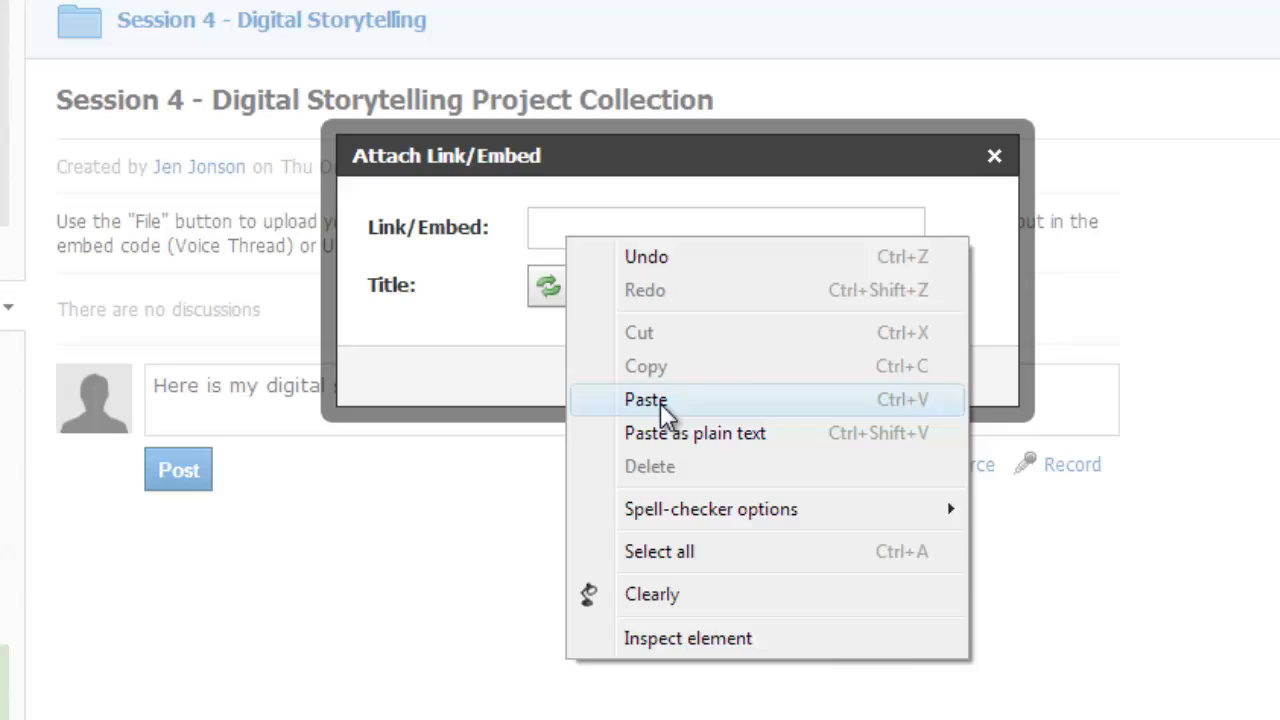
{"action": "left_click", "coordinate": [646, 399]}
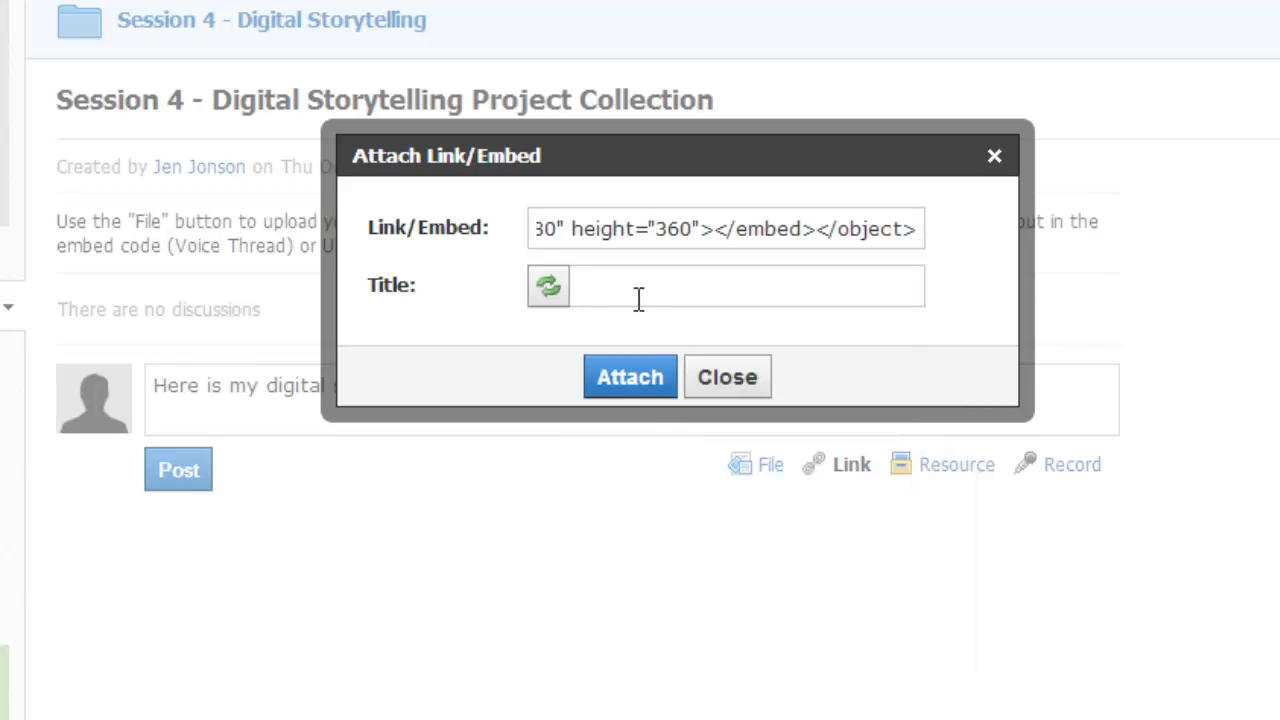
{"action": "type", "text": "The Last Squirrex"}
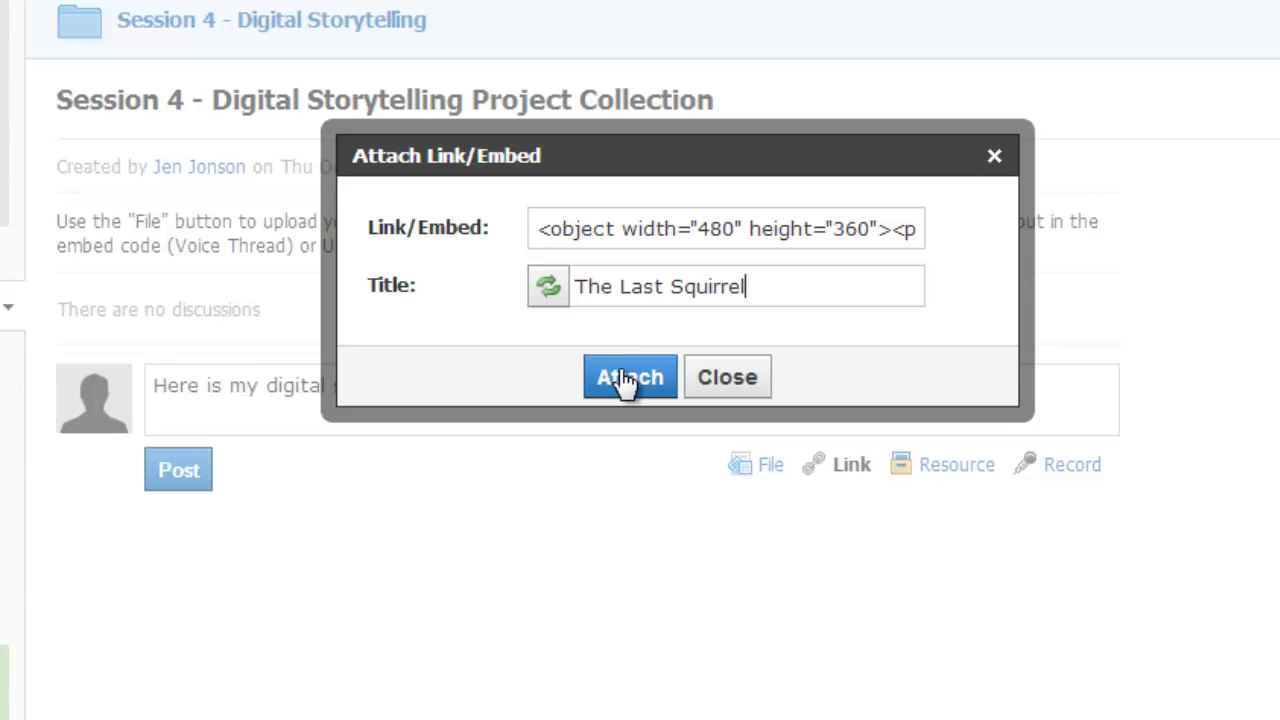
{"action": "left_click", "coordinate": [629, 377]}
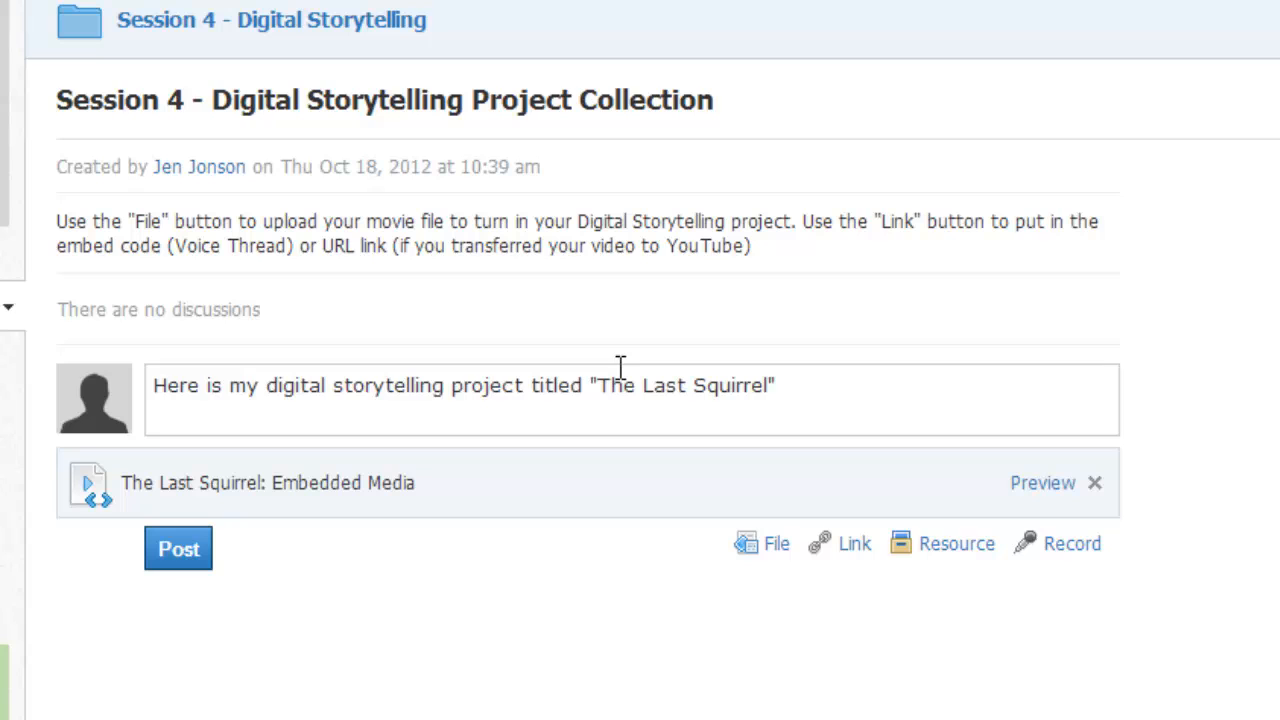
{"action": "mouse_move", "coordinate": [178, 548]}
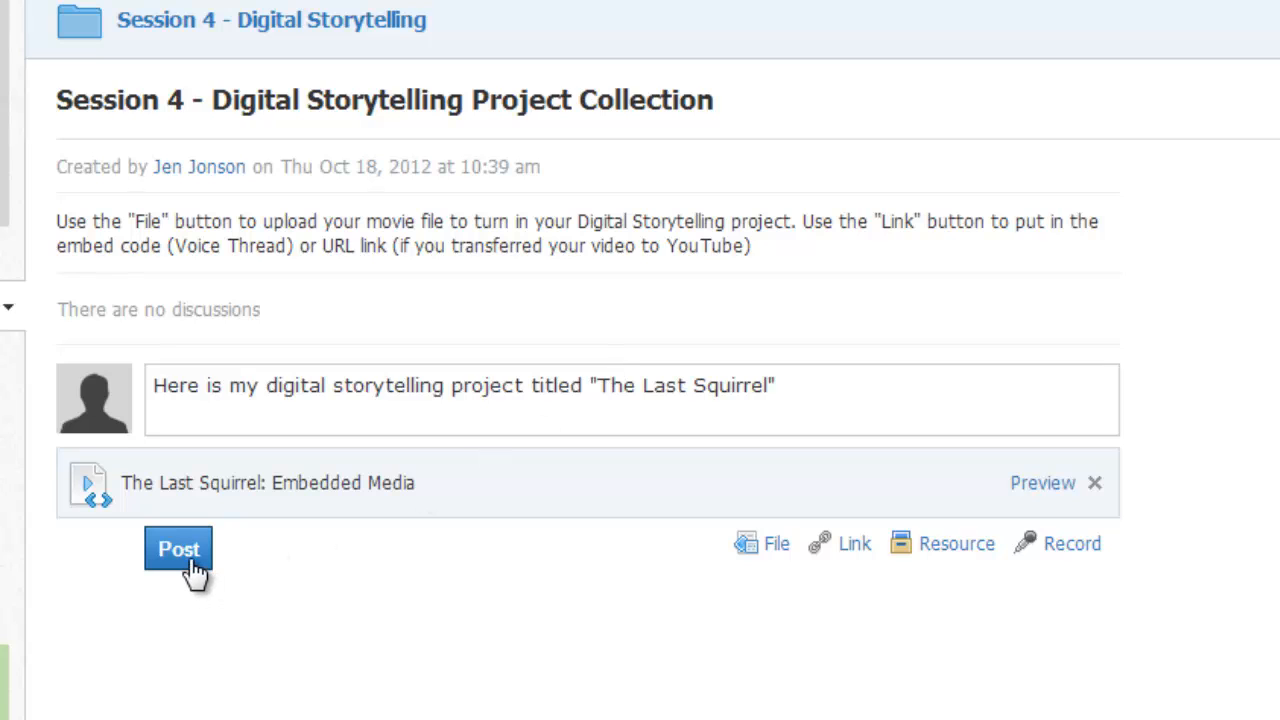
Post the reply and play the embedded squirrel story inline
{"action": "left_click", "coordinate": [178, 549]}
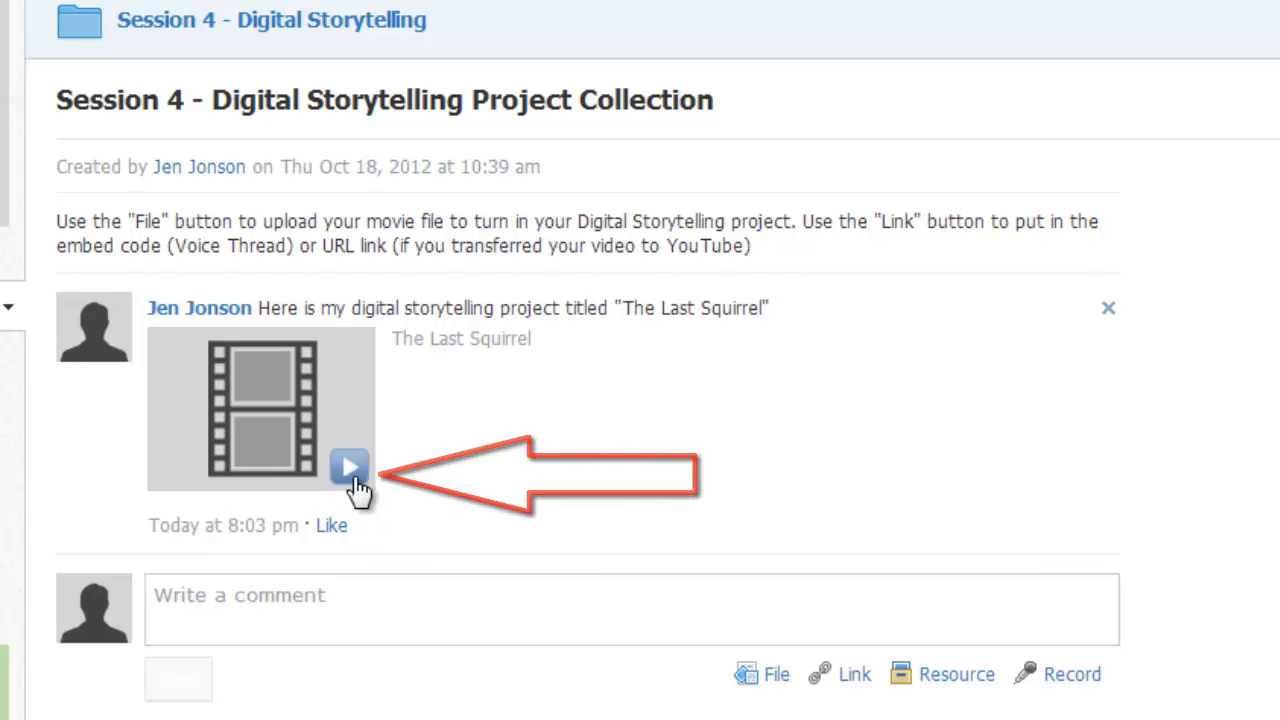
{"action": "left_click", "coordinate": [349, 467]}
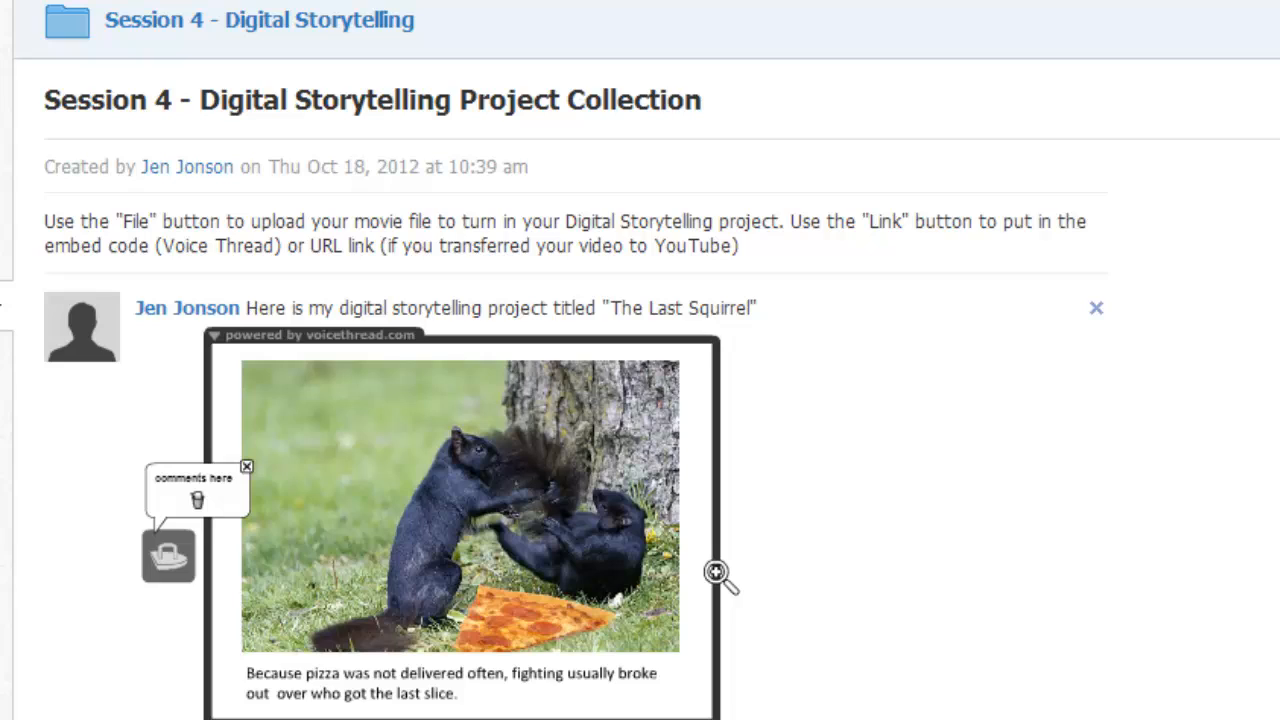